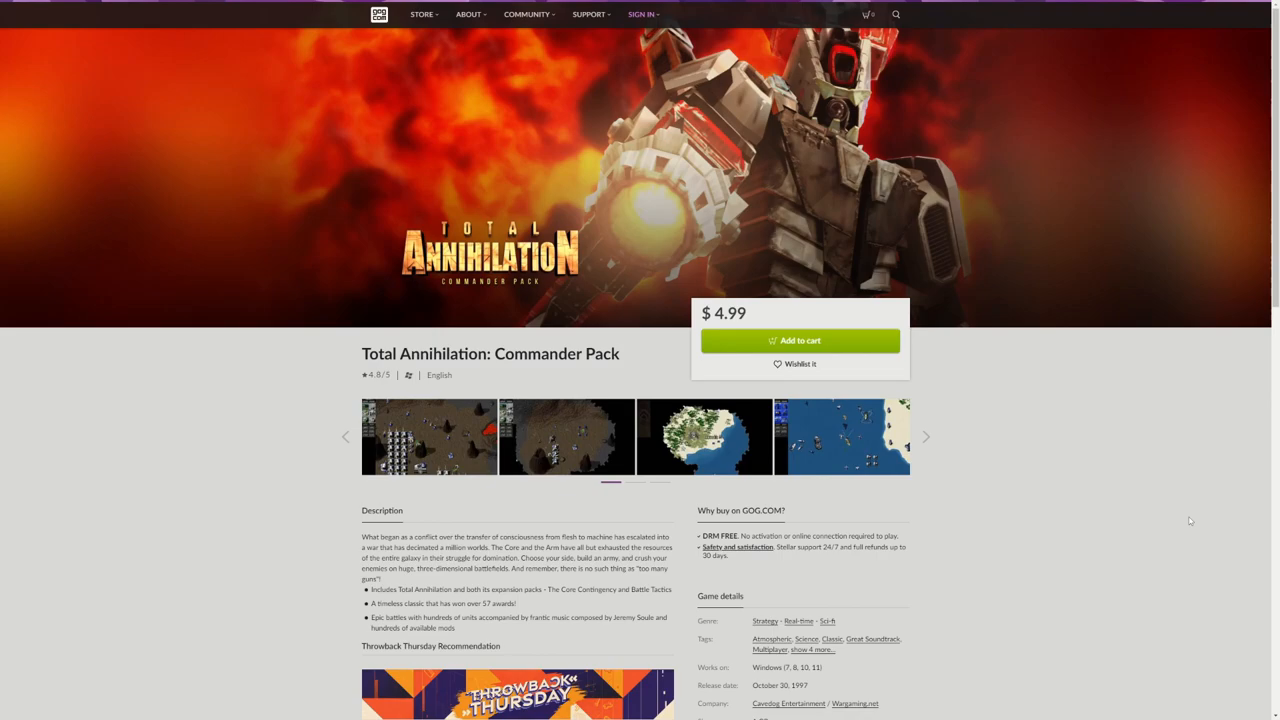
mouse_move(1080, 510)
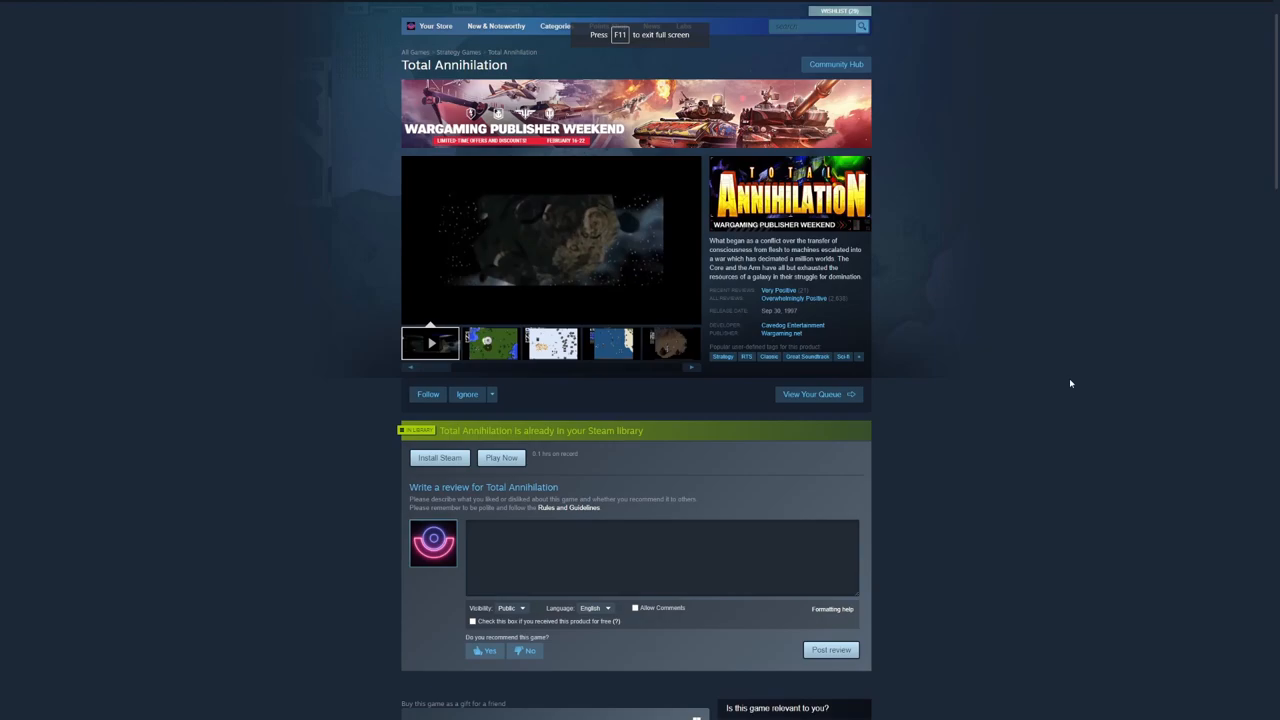
- Scroll the GOG Commander Pack store listing to review its details
scroll(down, 3)
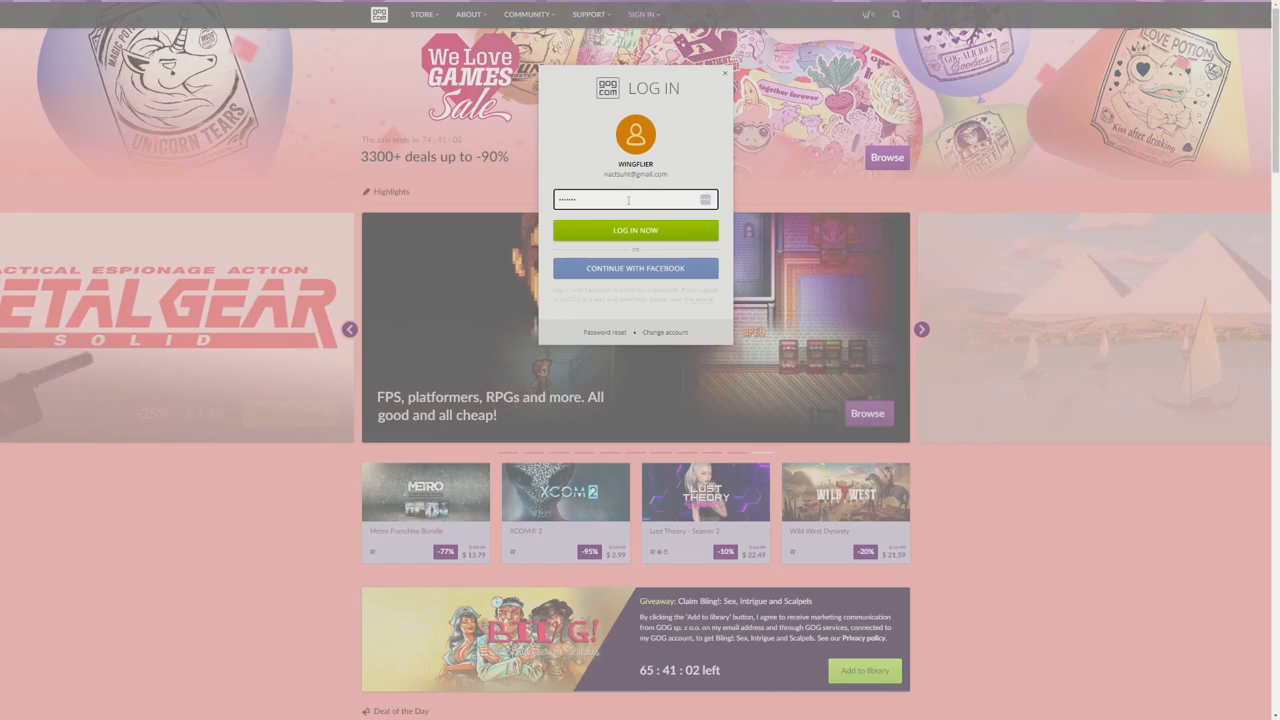
- Sign in to GOG and go to the account's Games collection
click(636, 230)
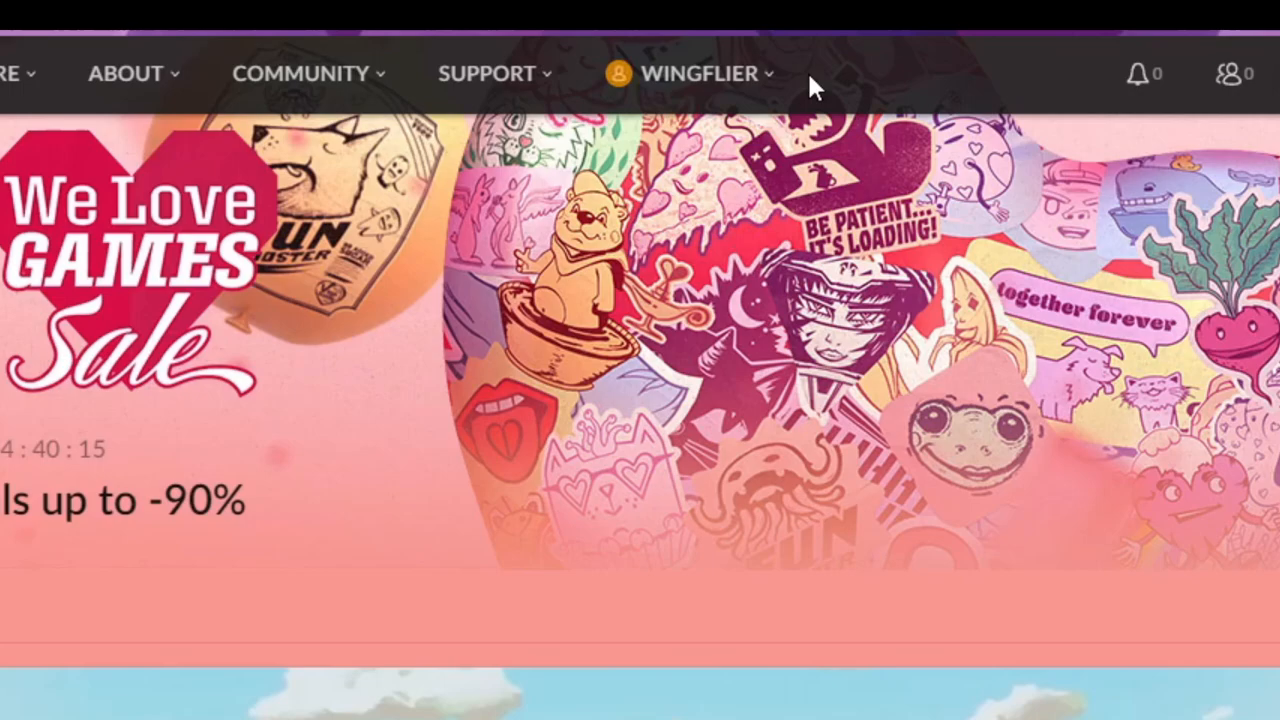
click(690, 72)
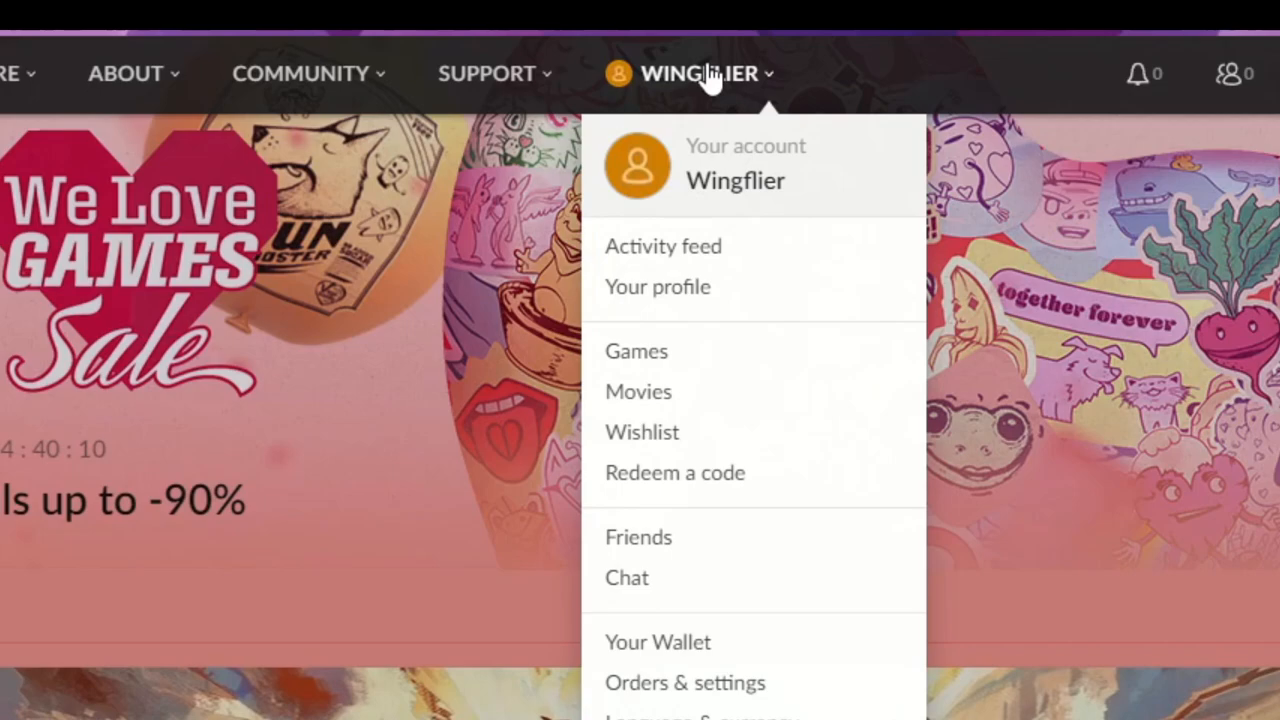
click(636, 350)
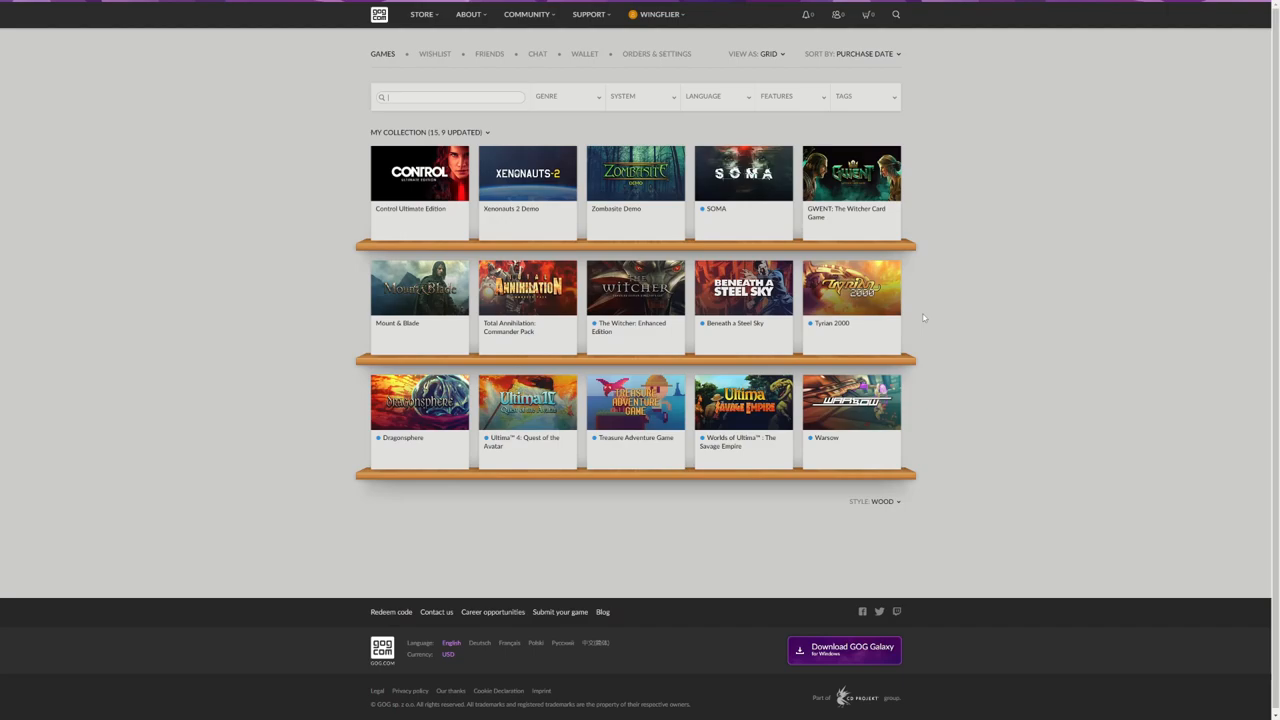
- Download the Commander Pack offline backup installer (about 1 GB) from its game details
click(528, 288)
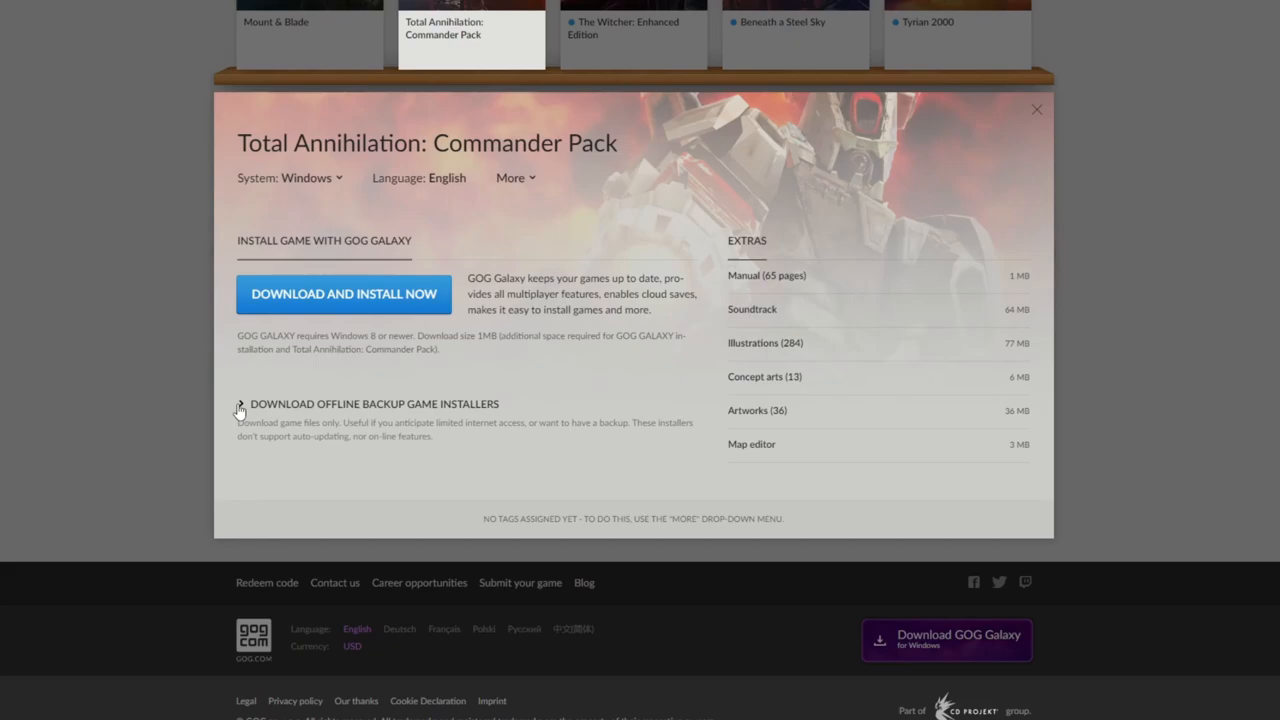
click(240, 404)
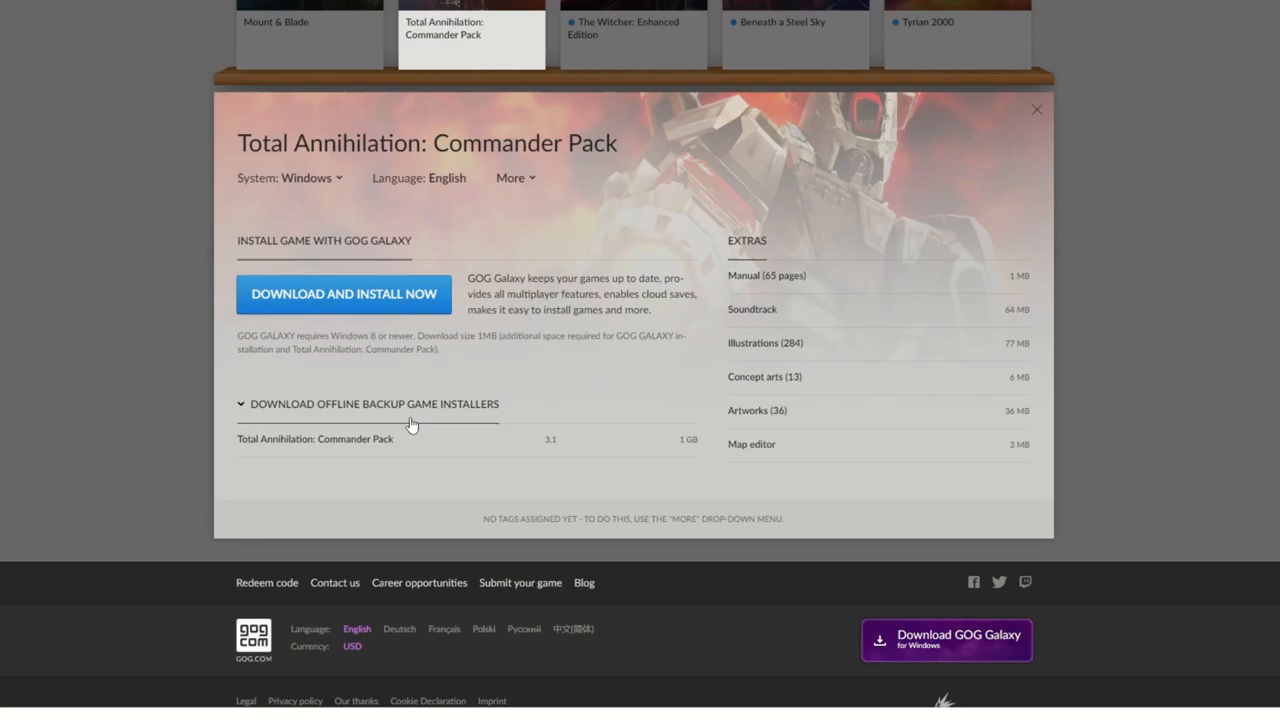
click(344, 292)
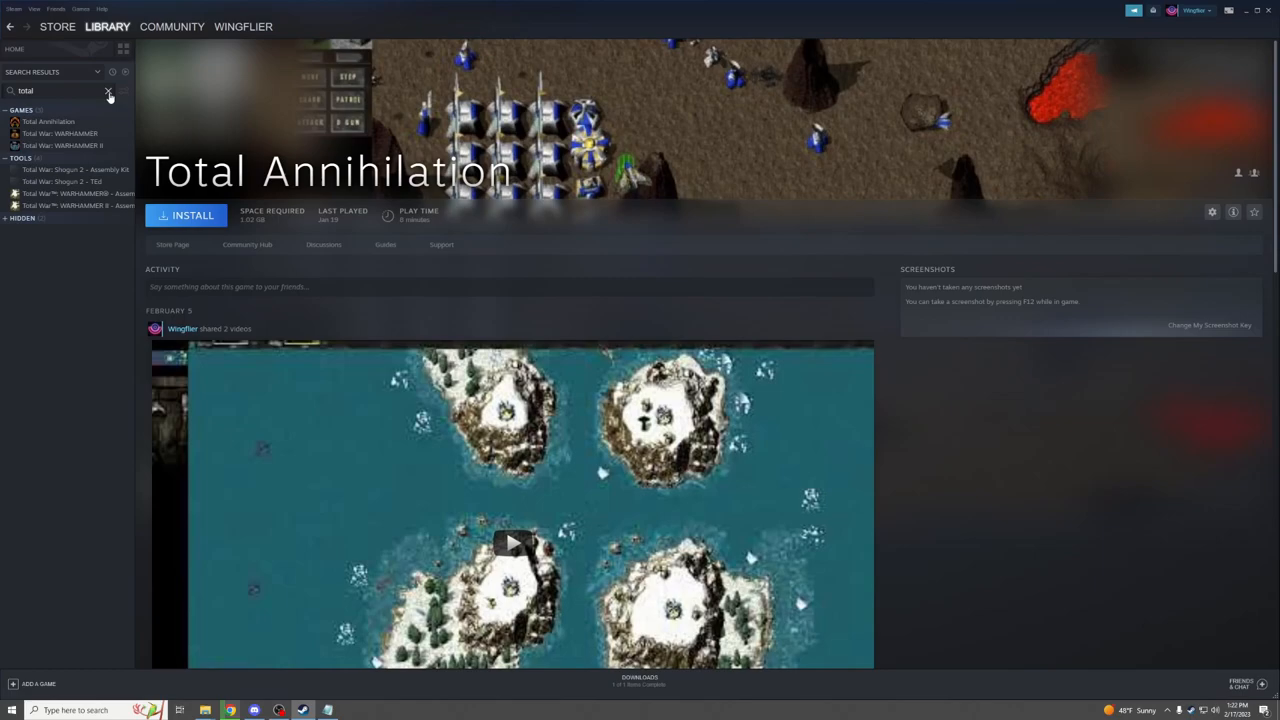
- Install Total Annihilation from the Steam Library, confirming the install dialog
click(184, 216)
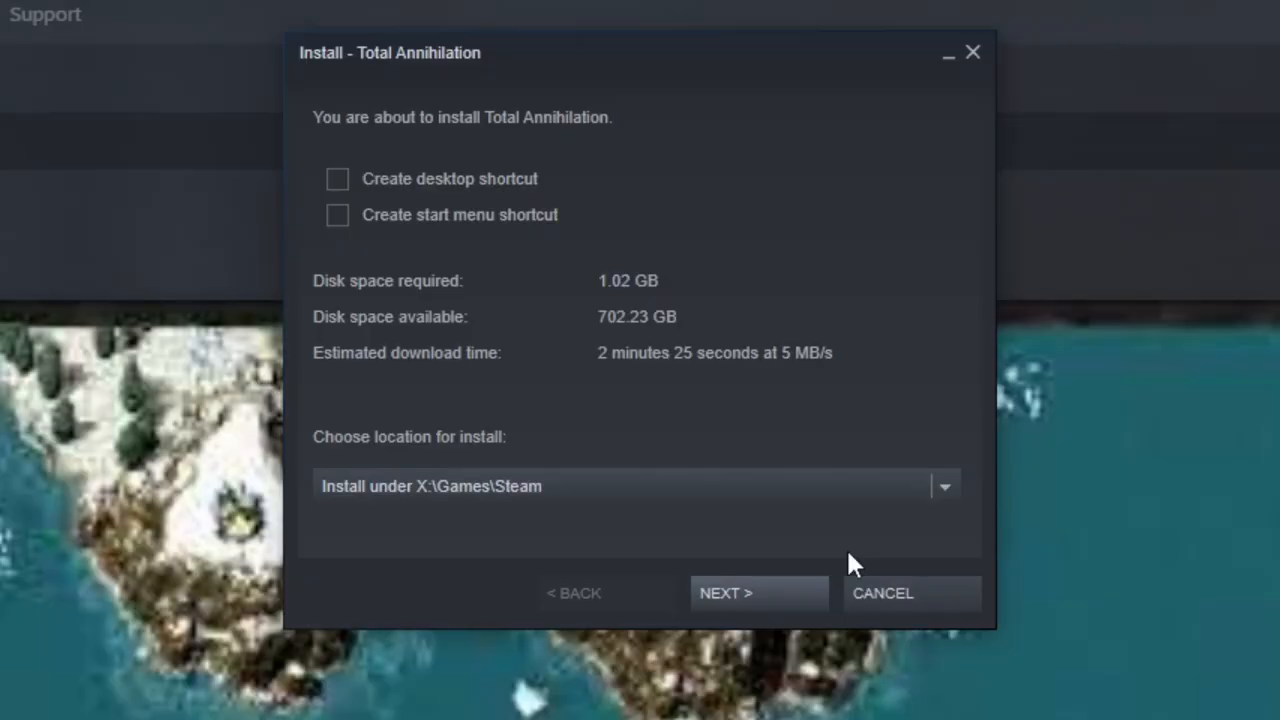
mouse_move(872, 608)
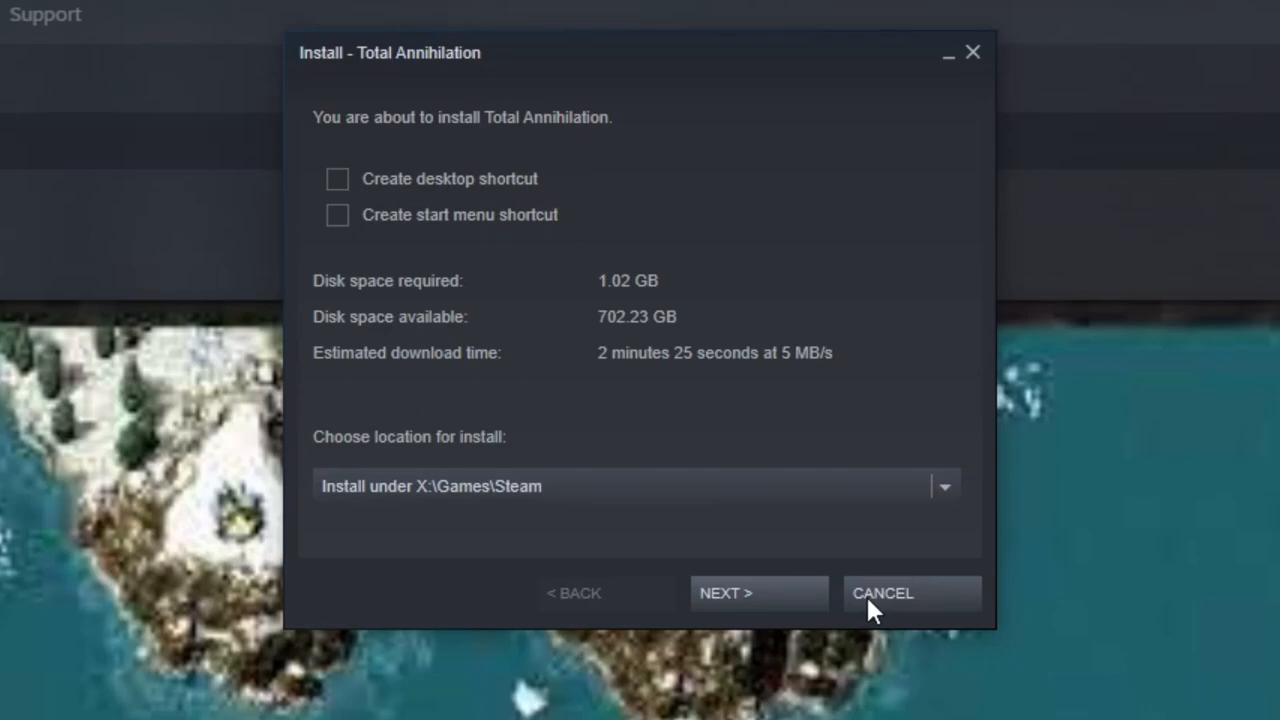
click(758, 592)
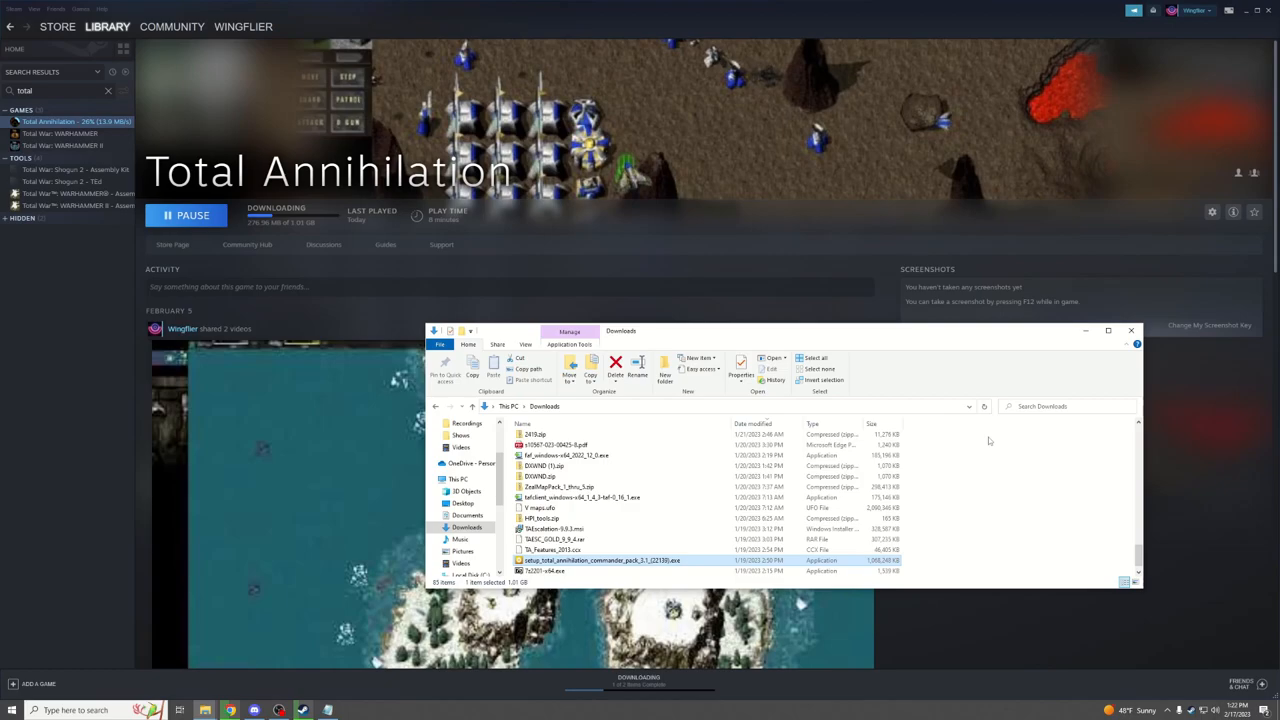
- Launch the Commander Pack setup, accept the EULA and review the X:\Games\Total Annihilation install path
double_click(600, 560)
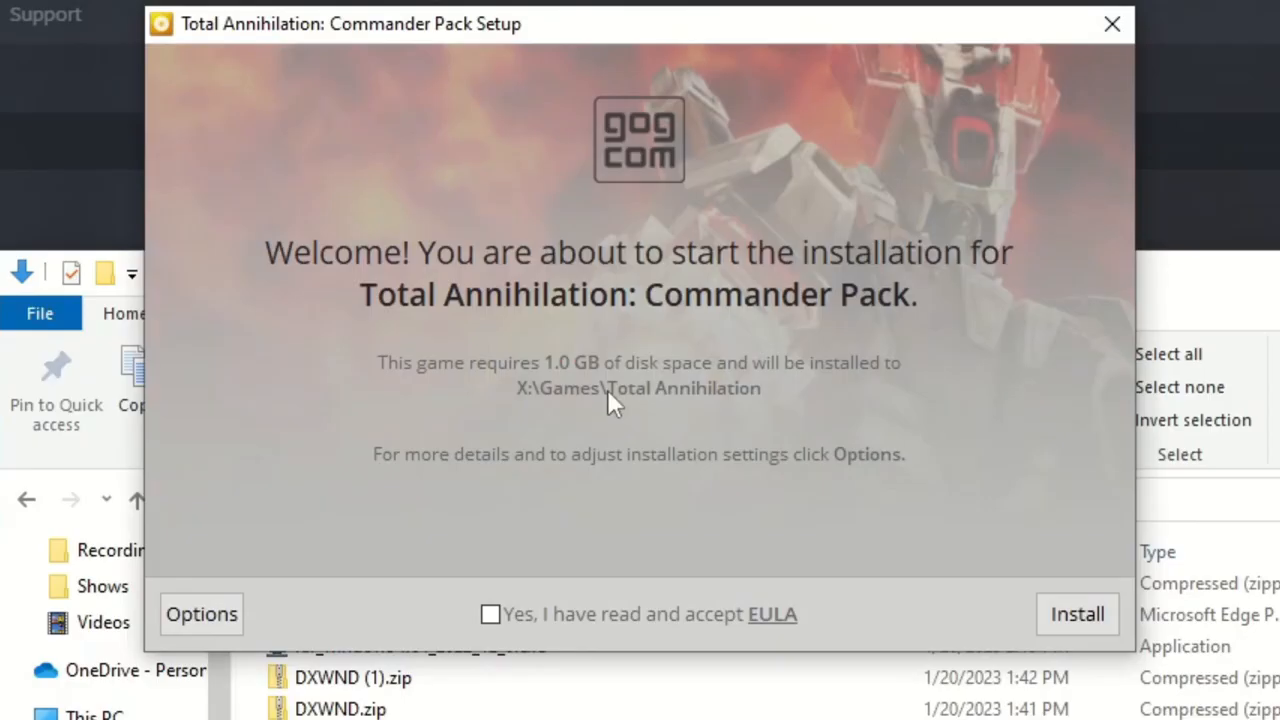
click(200, 614)
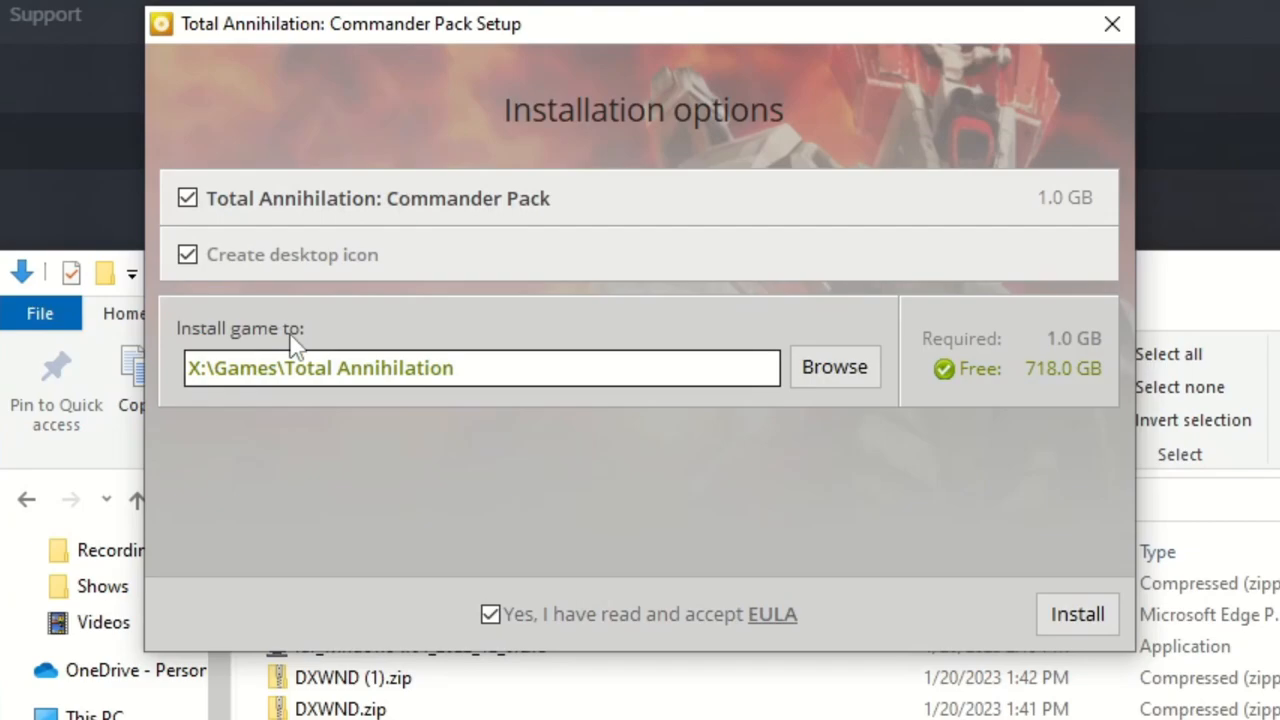
click(692, 368)
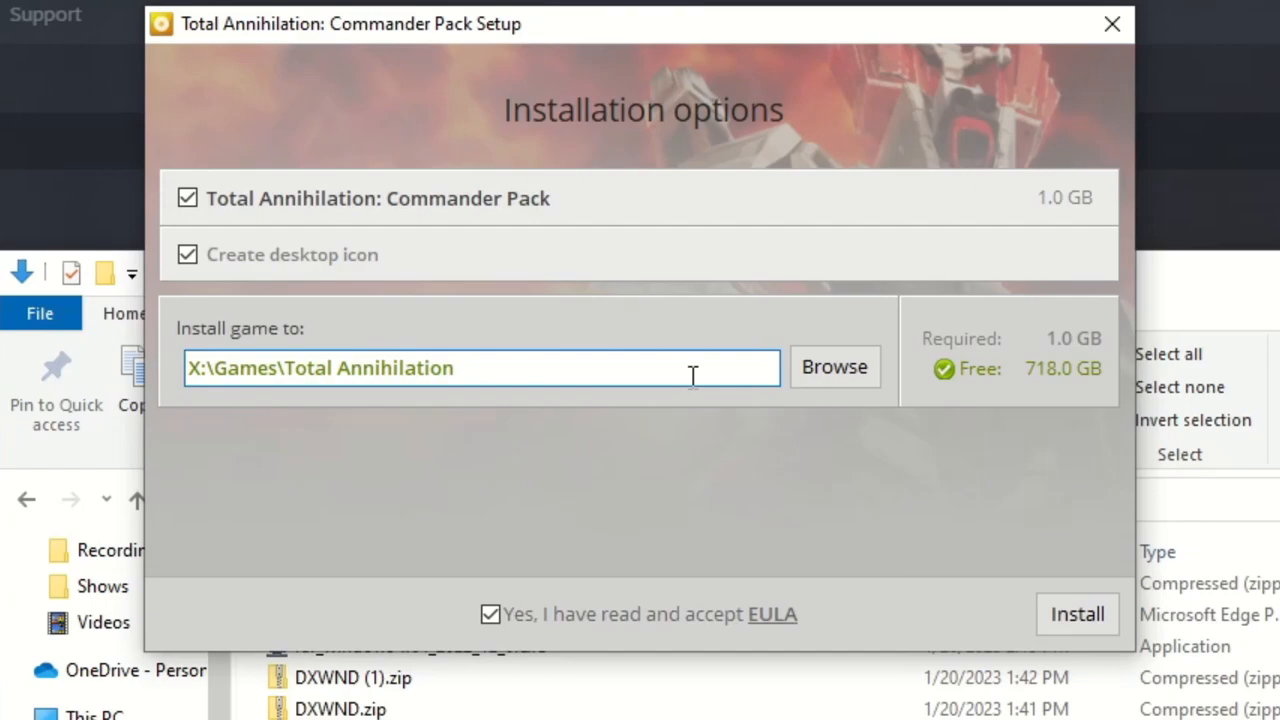
click(1076, 612)
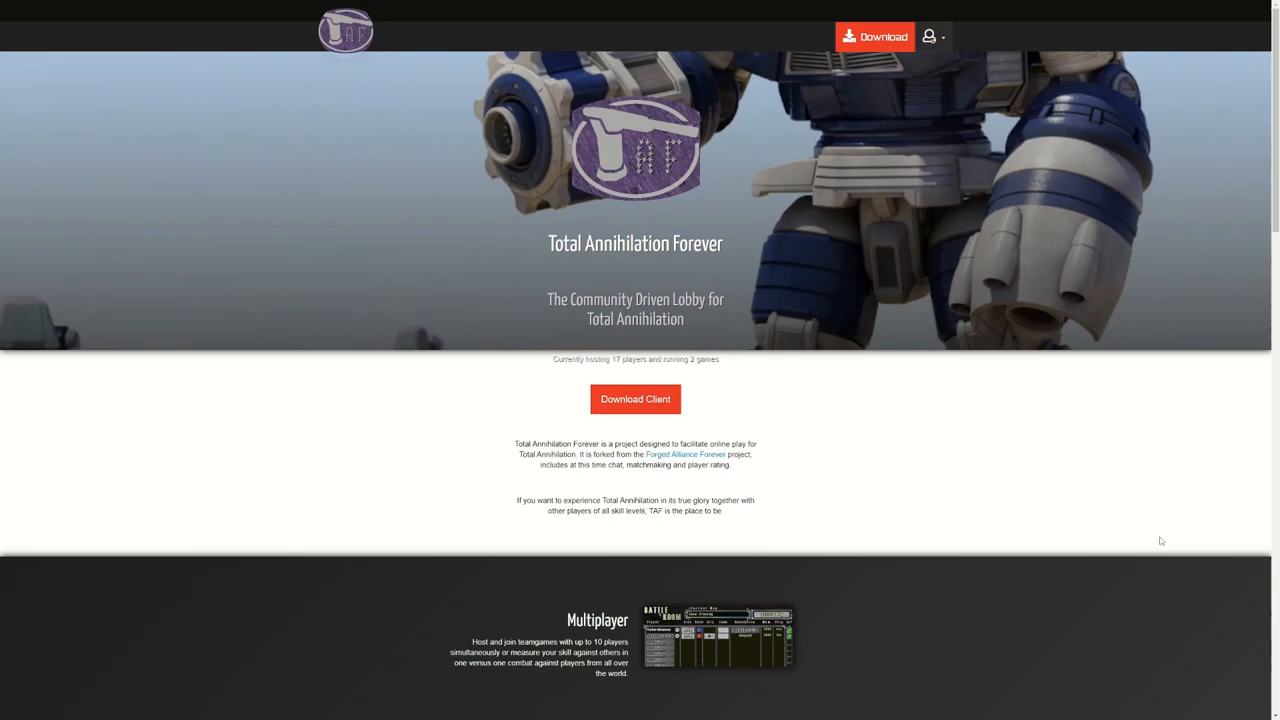
- Download the TA Forever client installer from the homepage
click(636, 400)
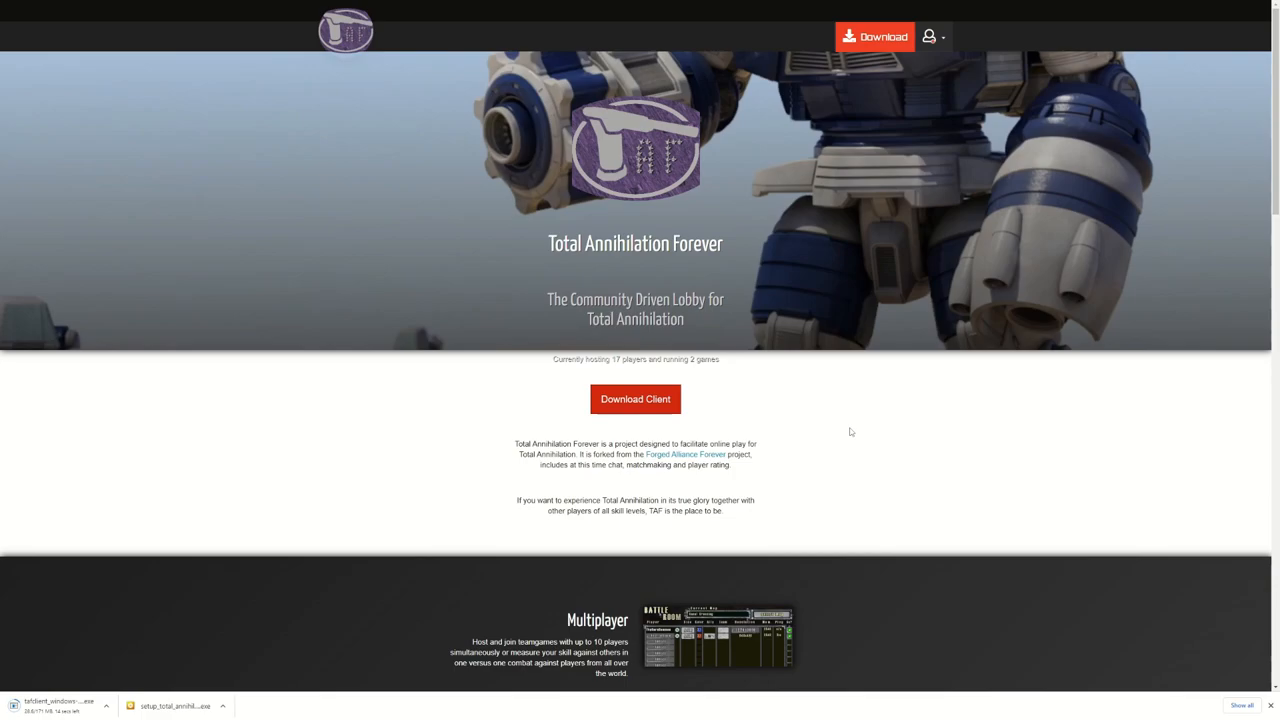
mouse_move(832, 422)
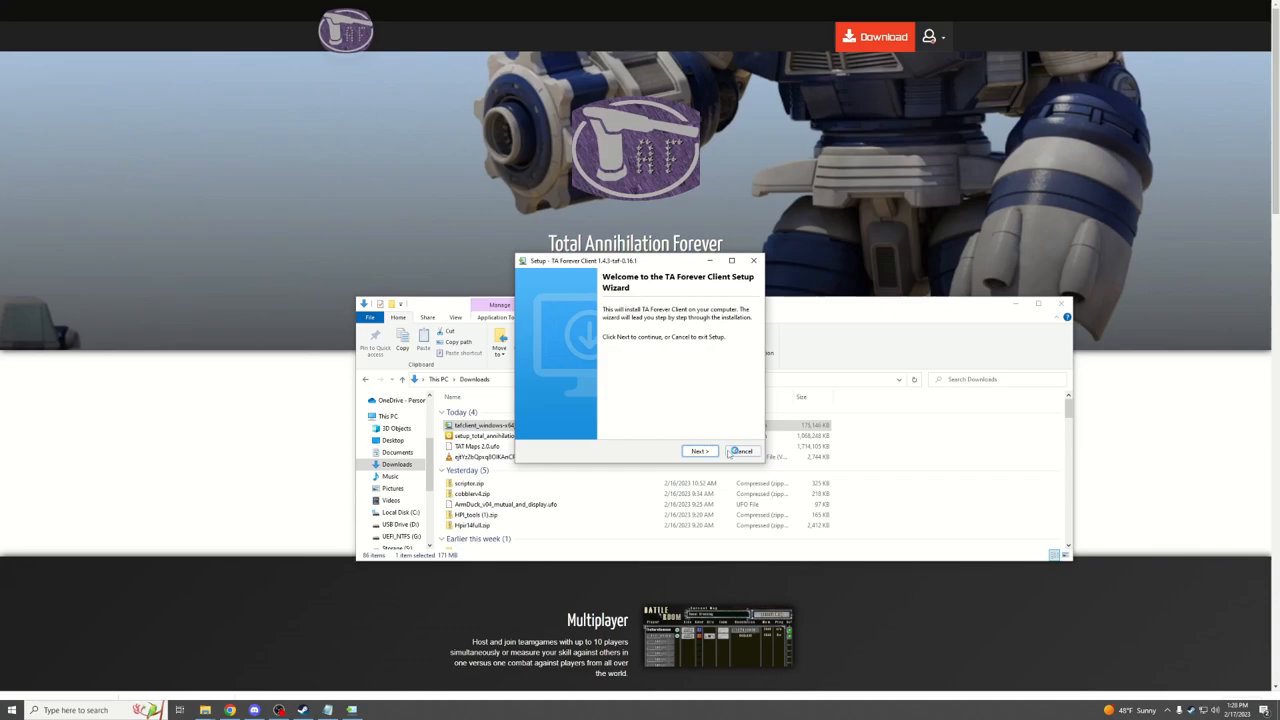
- Install the TA Forever client with the Games folder as destination
click(700, 452)
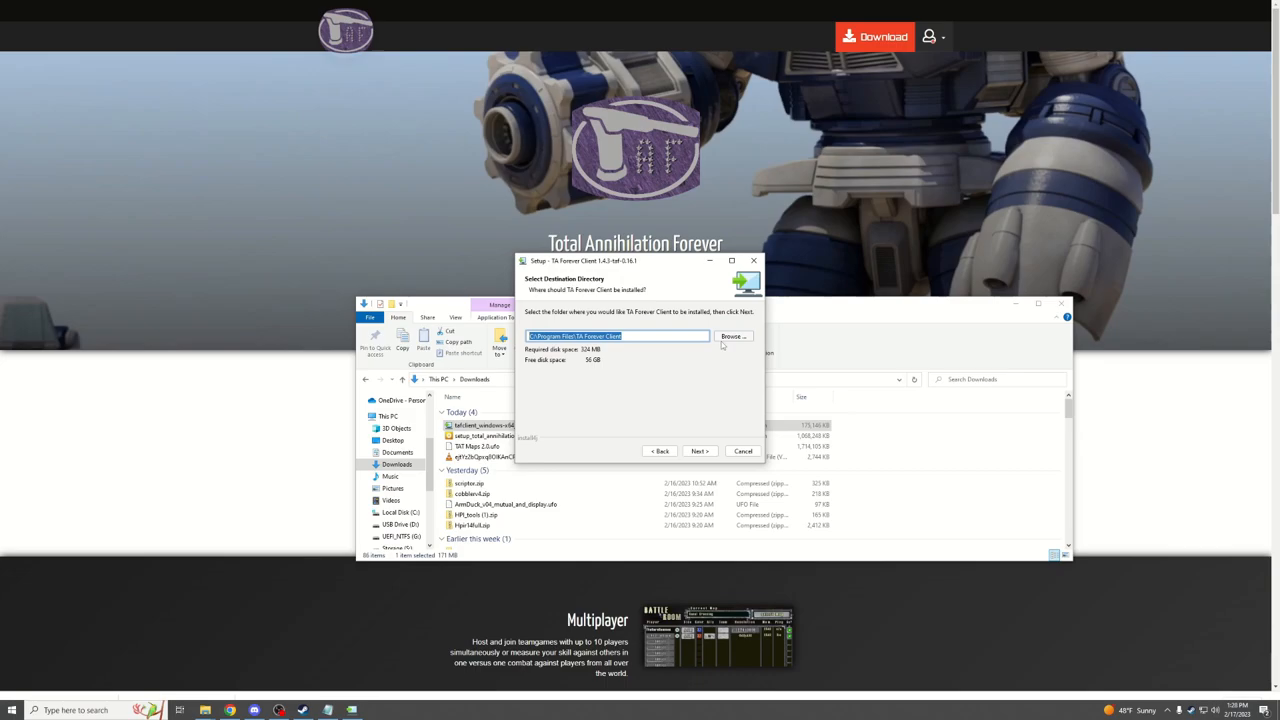
click(732, 336)
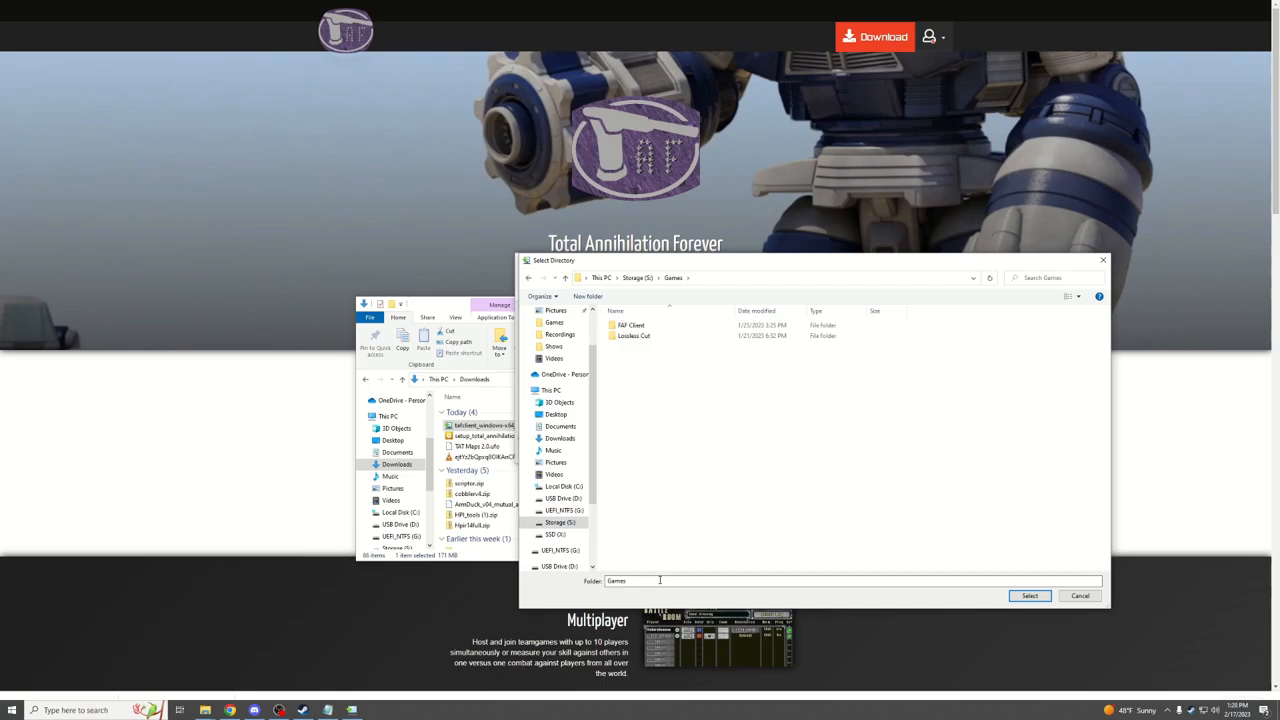
click(588, 296)
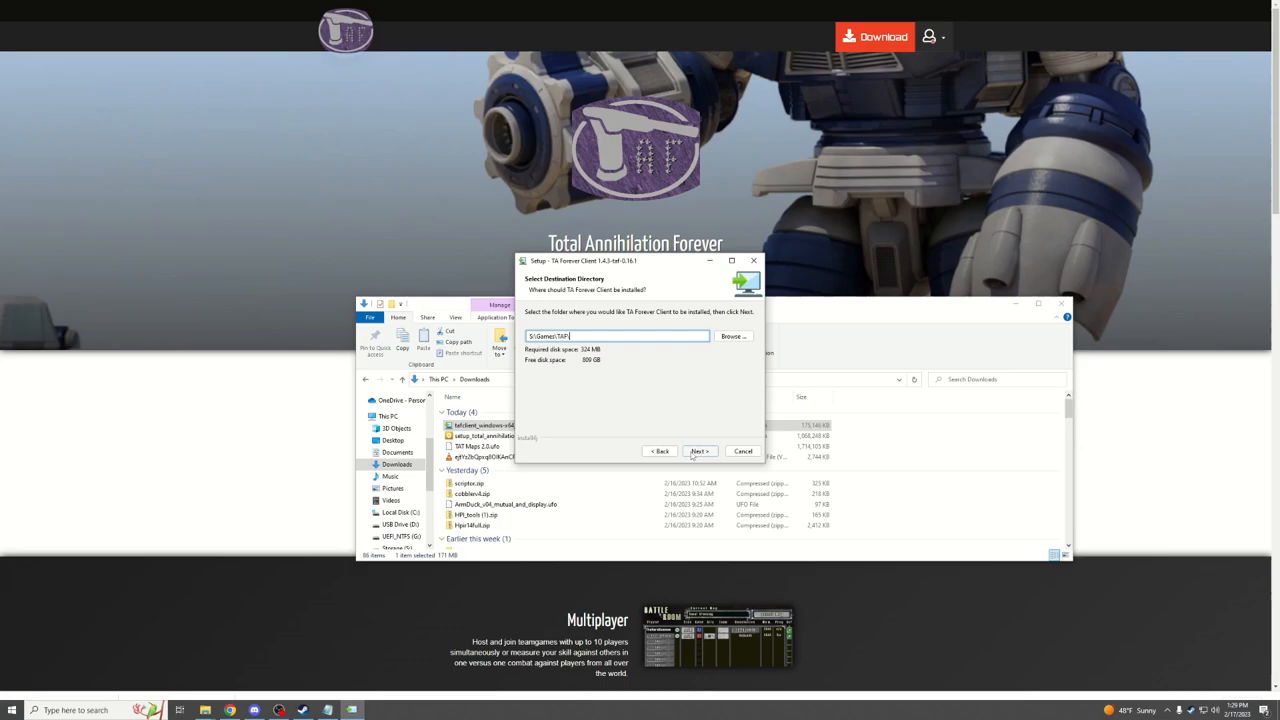
click(700, 452)
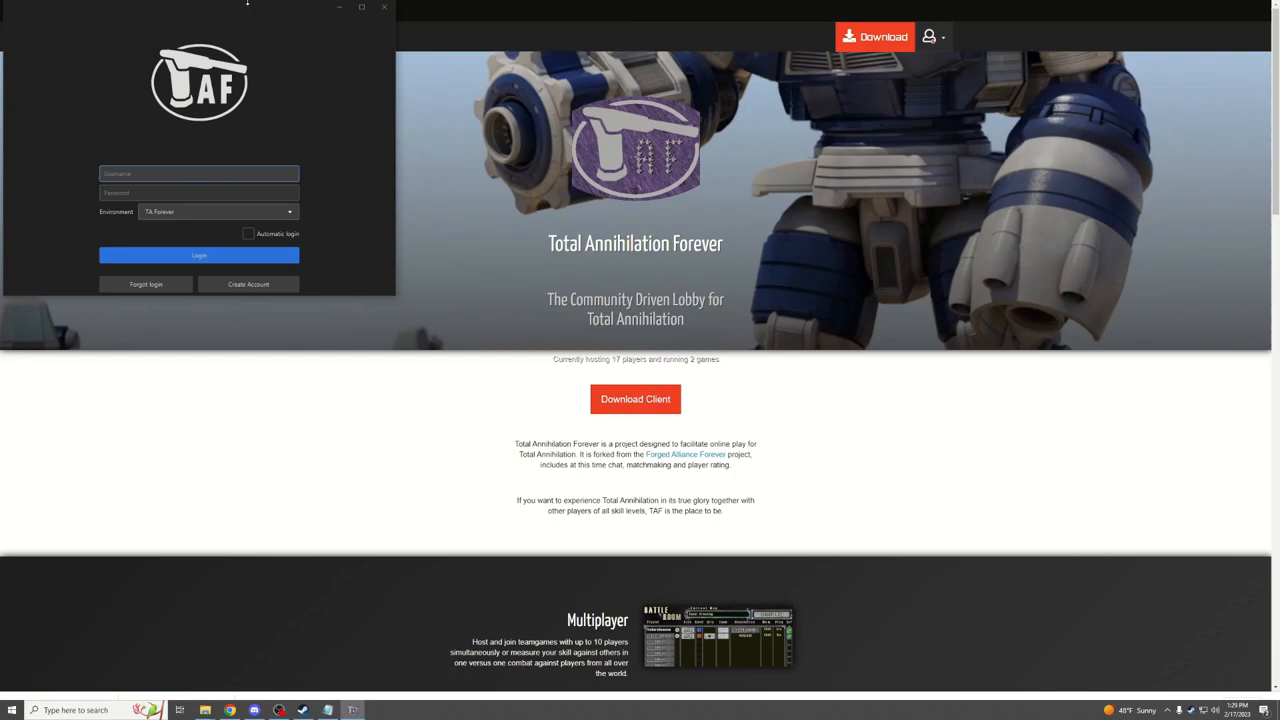
- Register a TAF account with username 'Wingflier' and an autofilled email address
click(248, 284)
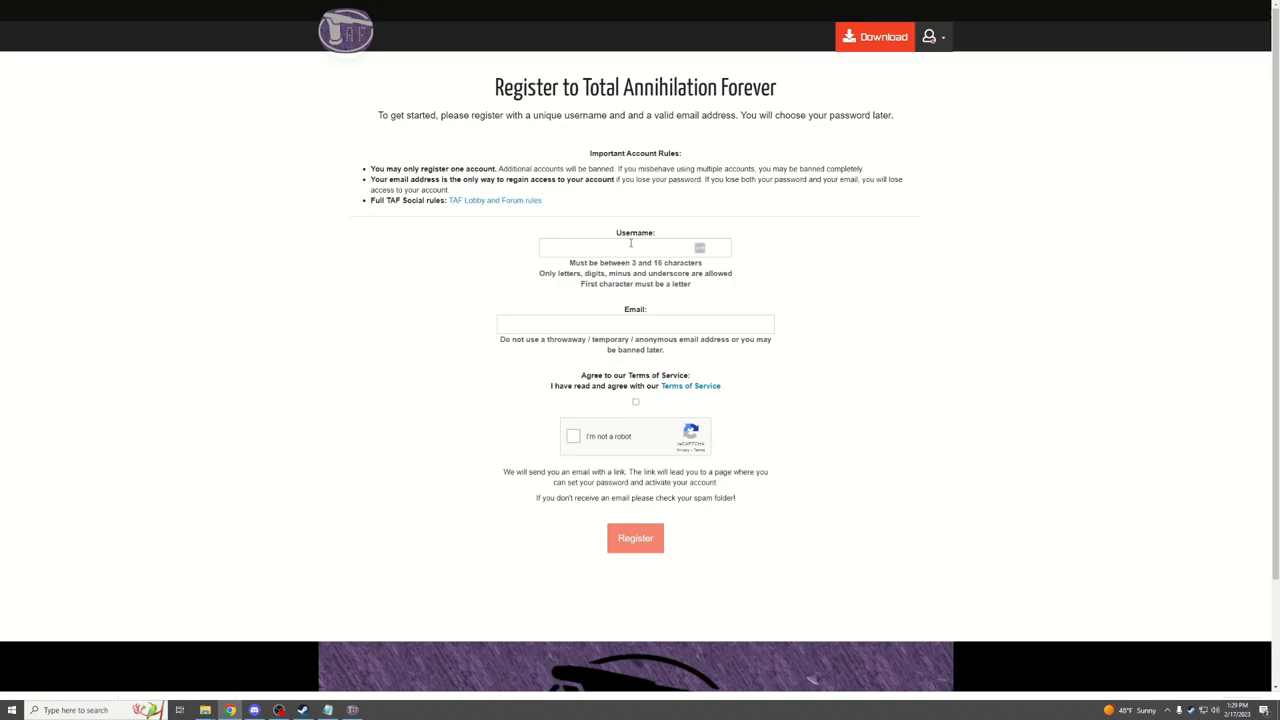
text(Wingflier)
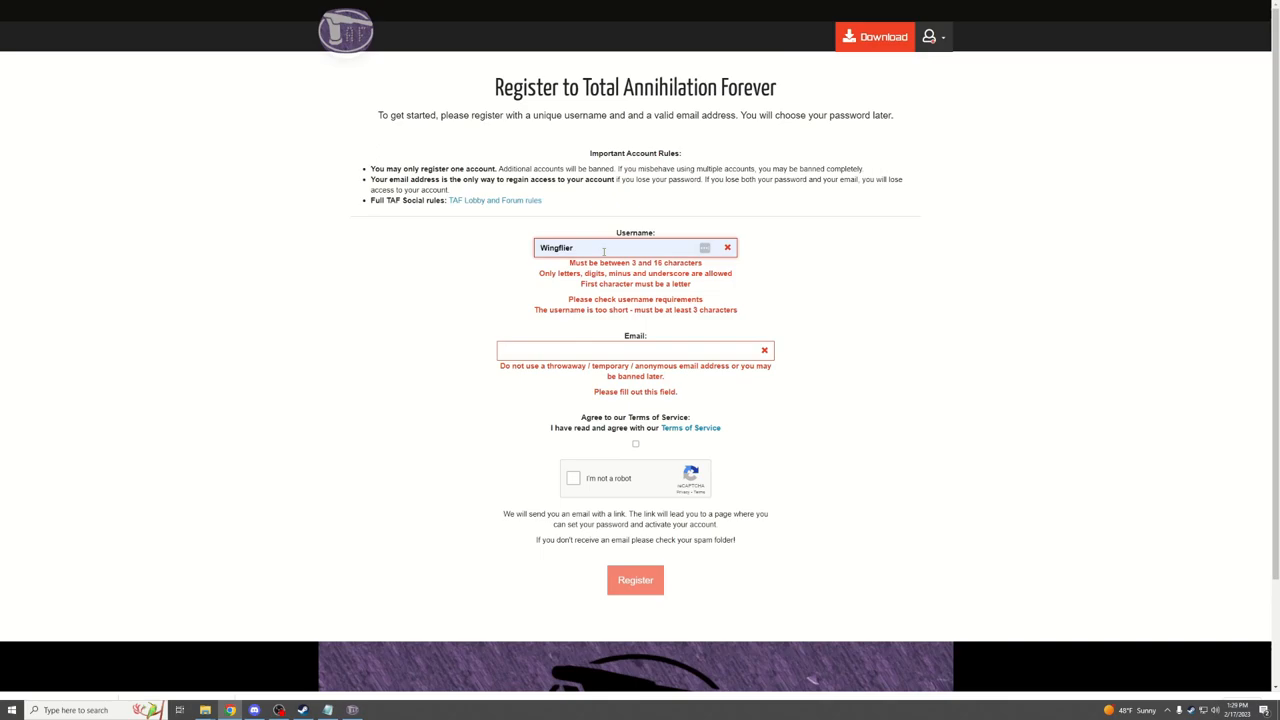
click(630, 340)
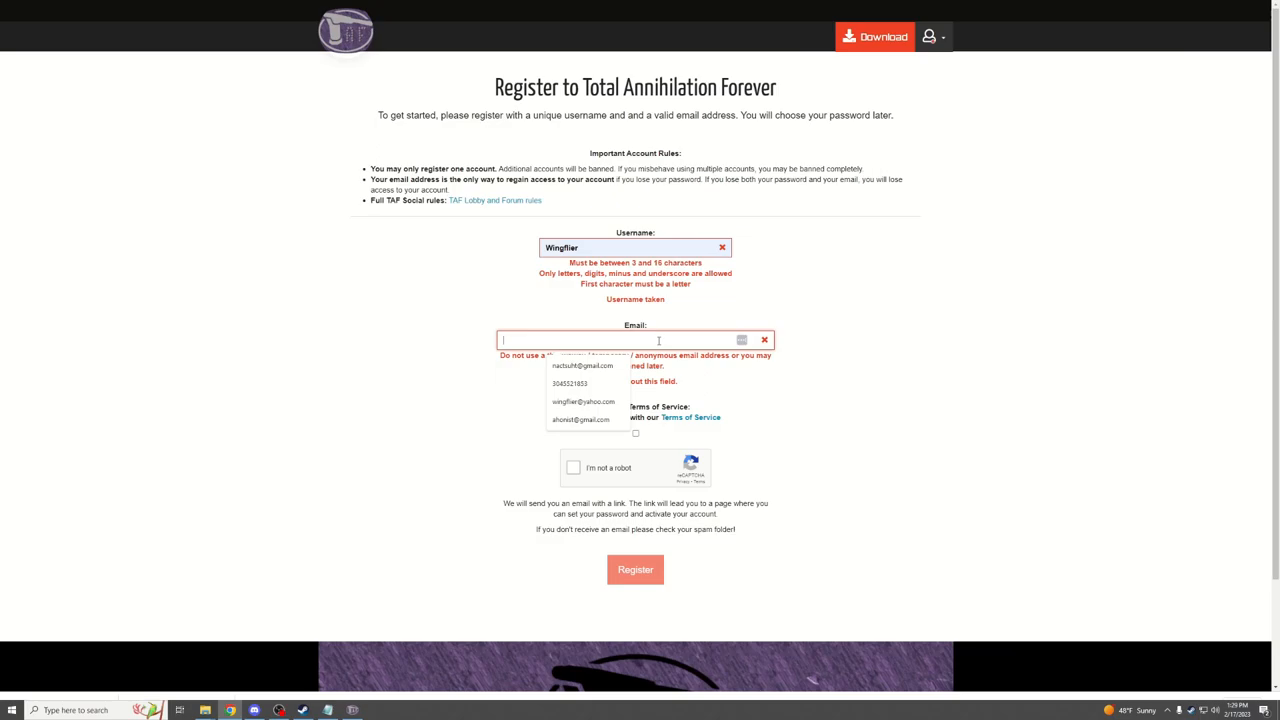
click(582, 364)
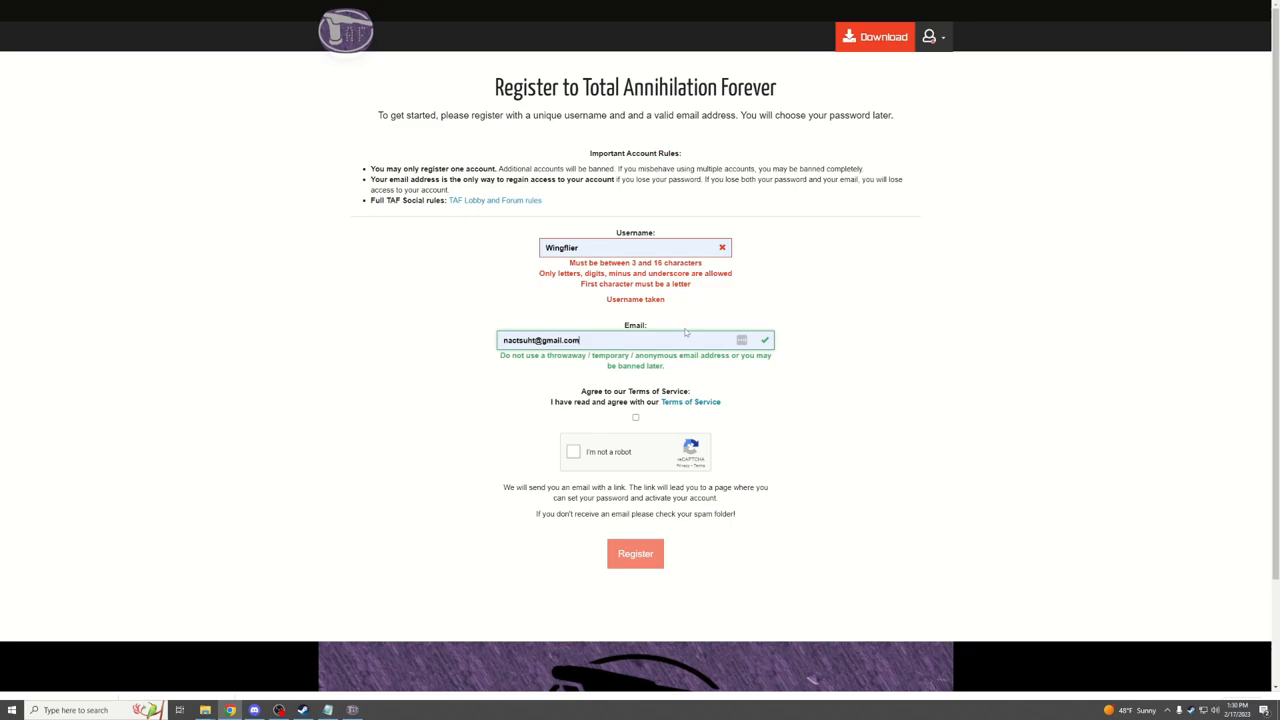
mouse_move(676, 328)
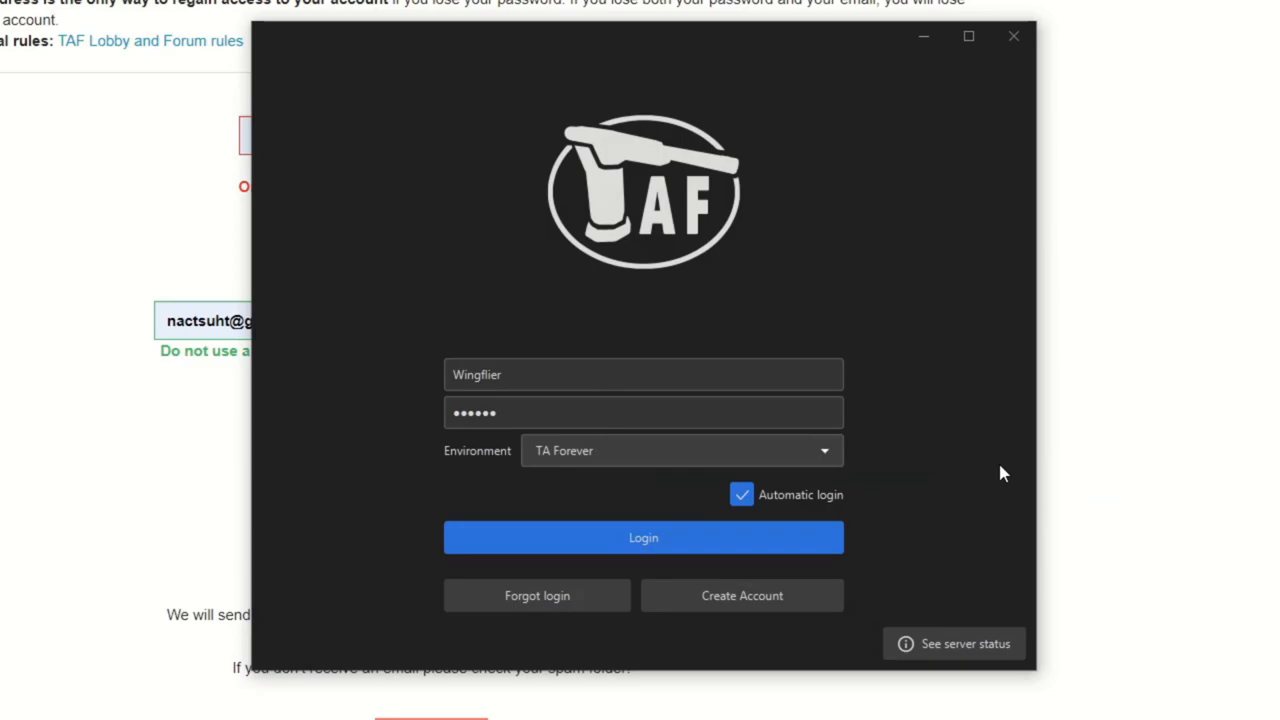
- Log in to TA Forever with the entered account and automatic login enabled
click(644, 536)
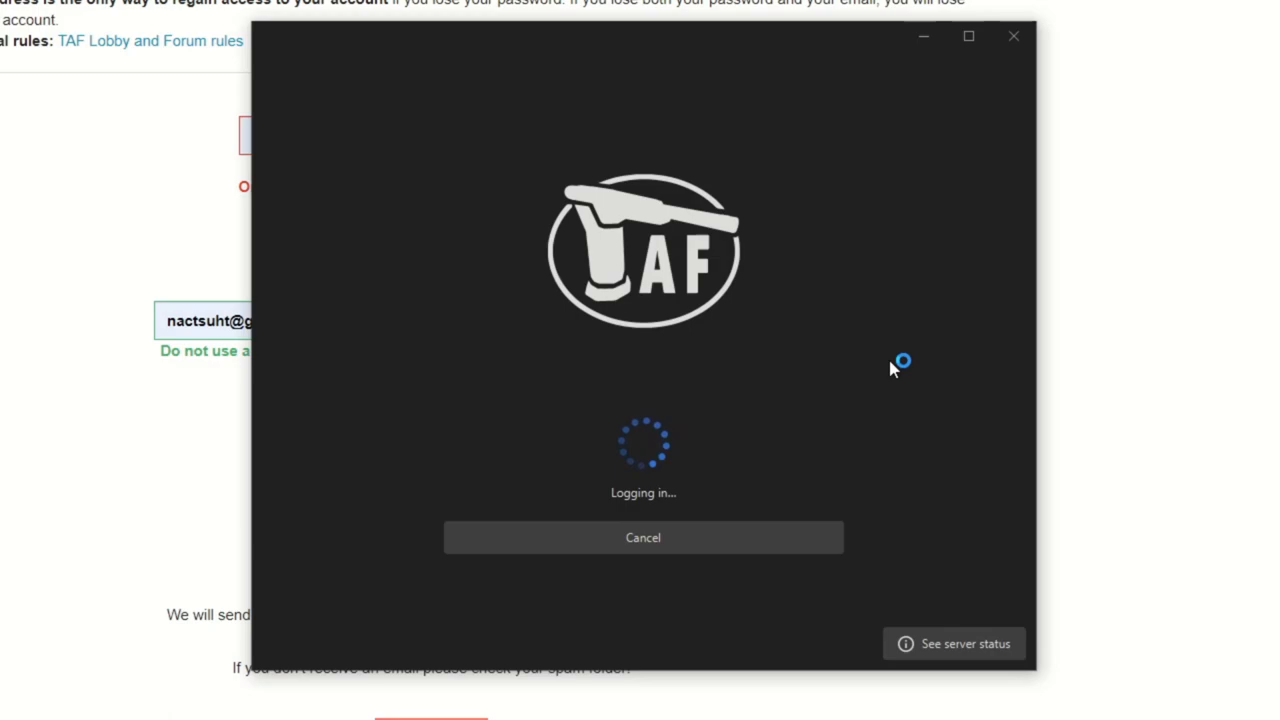
mouse_move(844, 390)
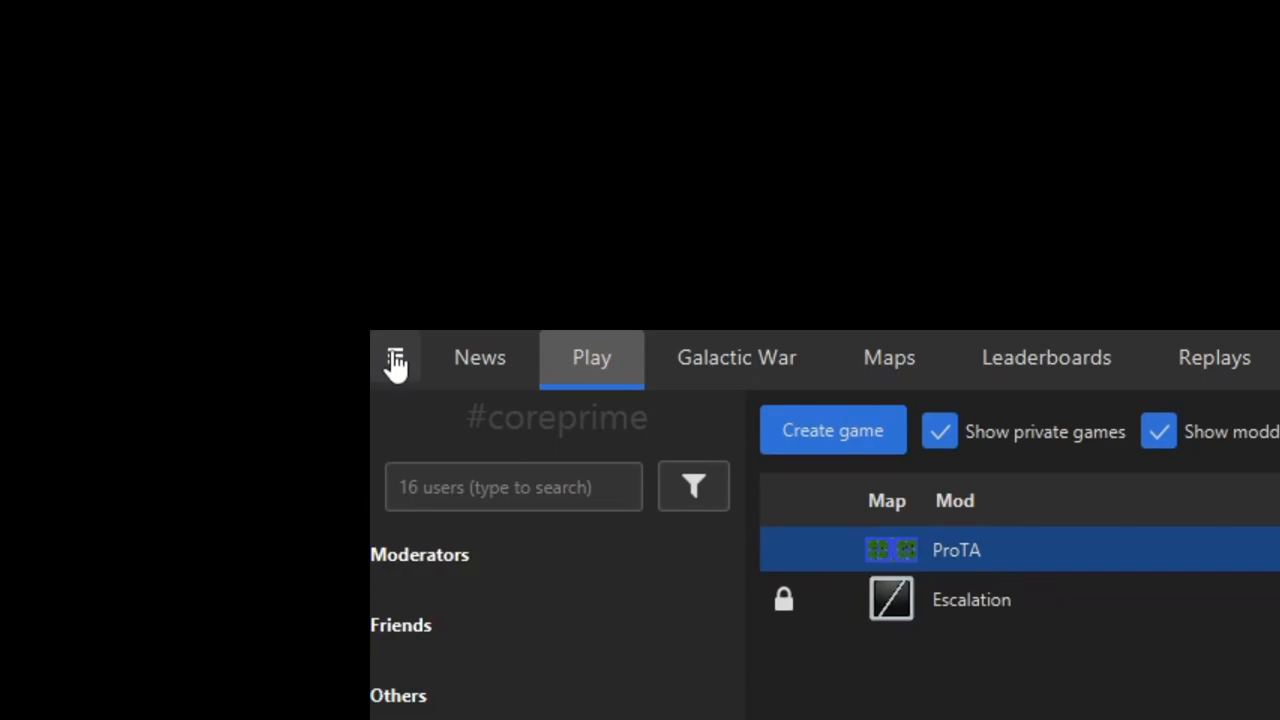
- Go to the client's Total Annihilation settings to reach the Escalation install dialog
click(396, 356)
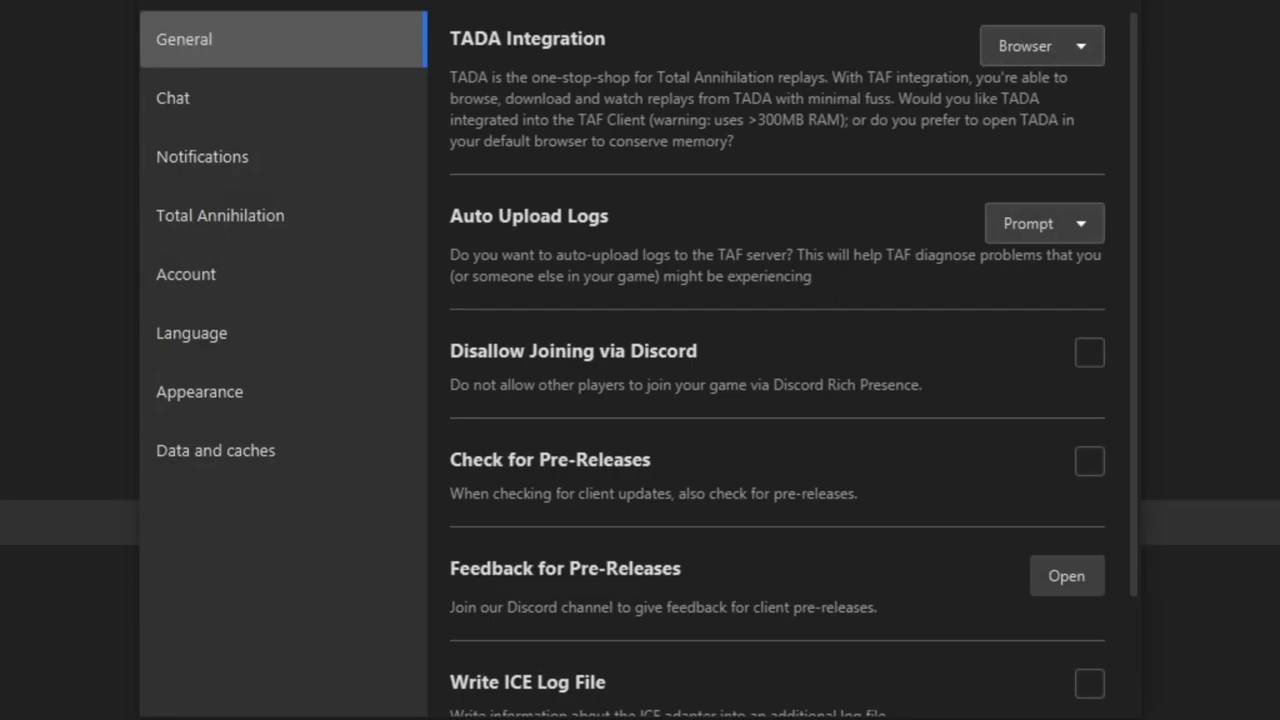
click(220, 216)
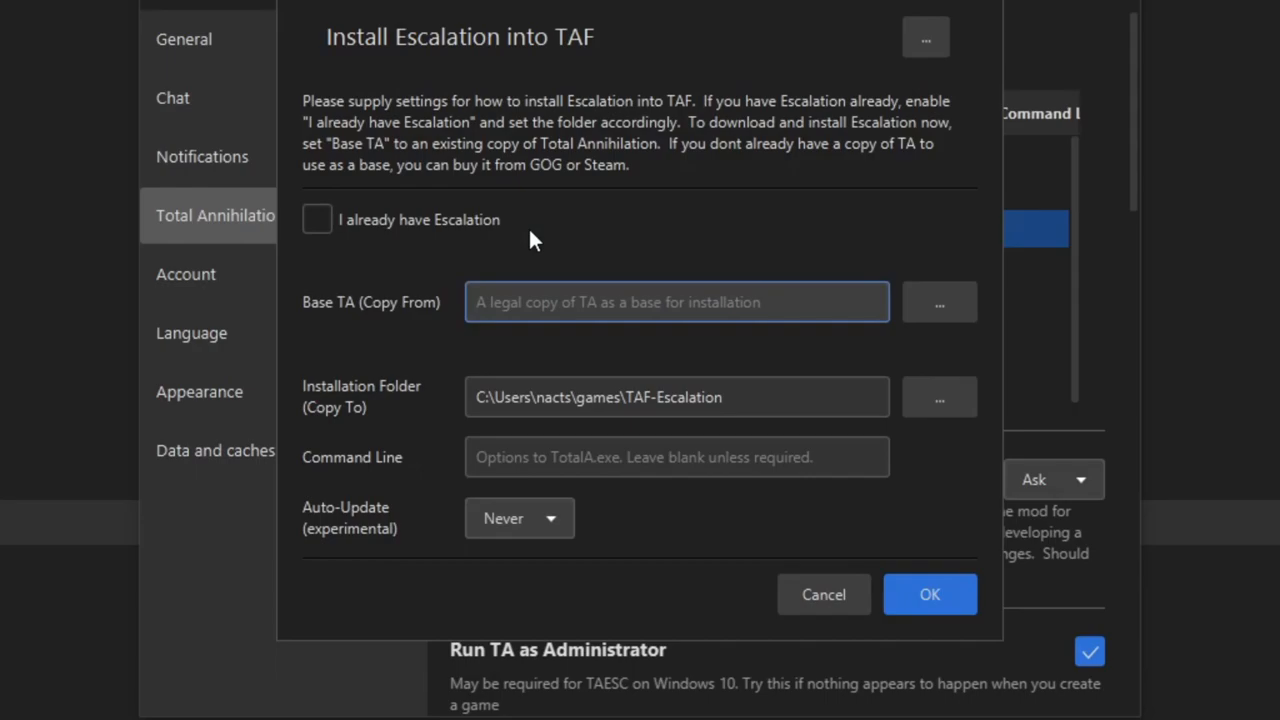
mouse_move(996, 310)
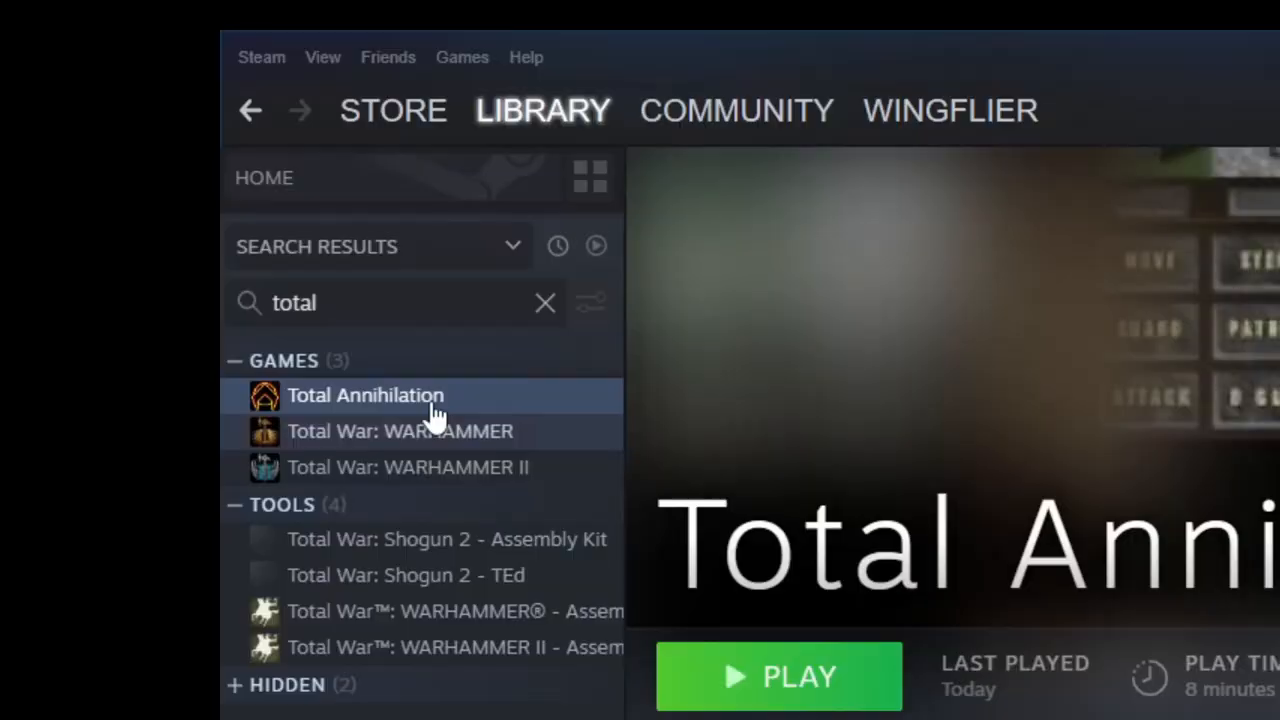
- Bring up the Steam library options for the installed Total Annihilation game to browse its files
right_click(364, 394)
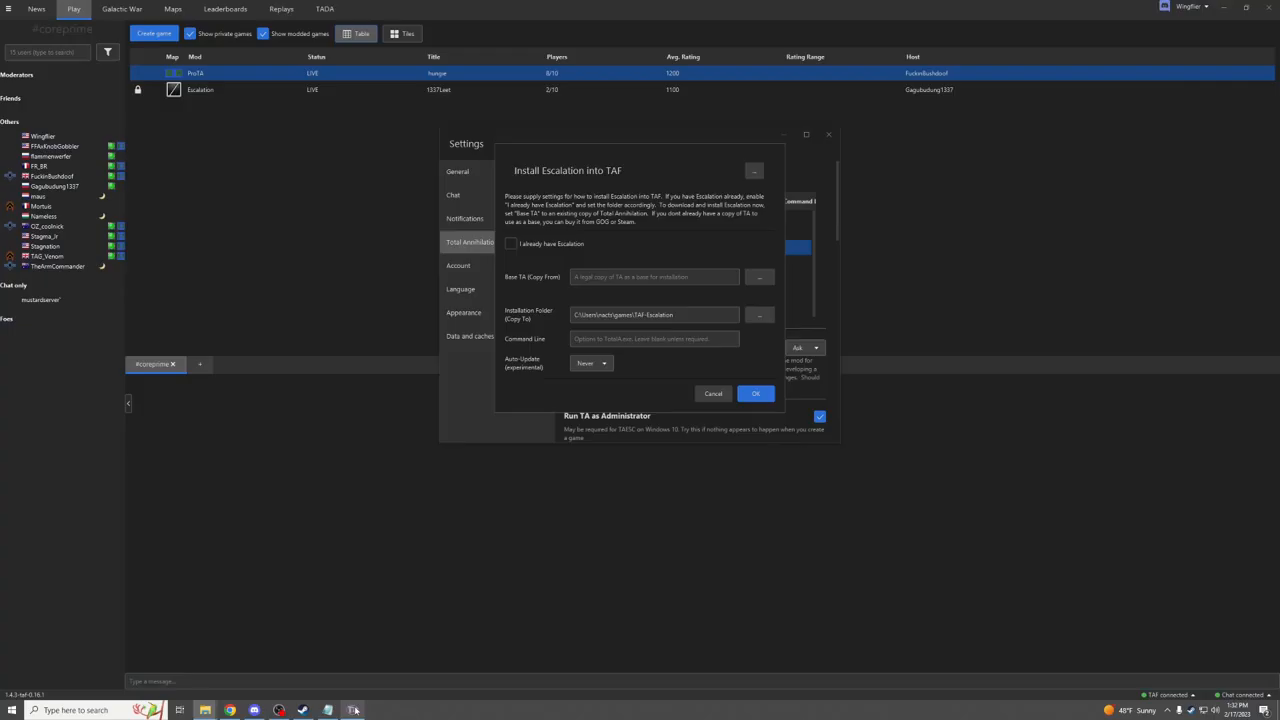
- Set Base TA to X:\Games\Total Annihilation and Installation Folder to X:\Games\Total Annihilation\Escalation
click(760, 276)
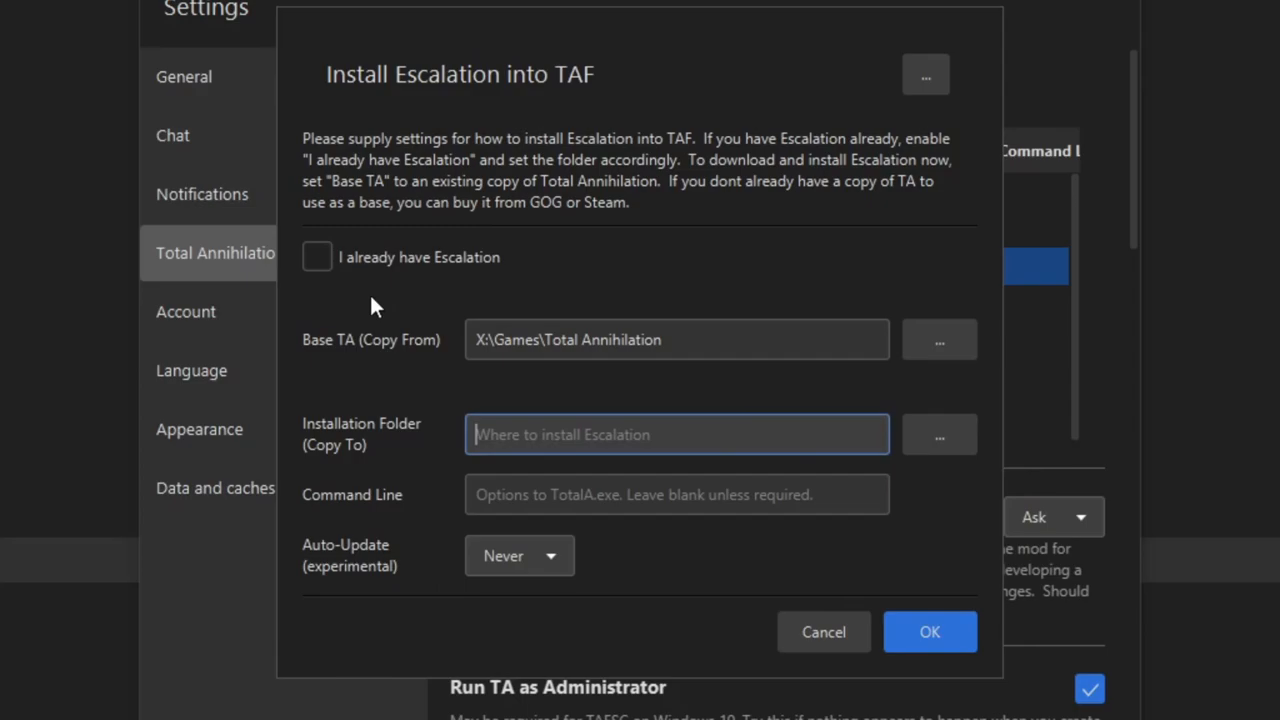
click(928, 632)
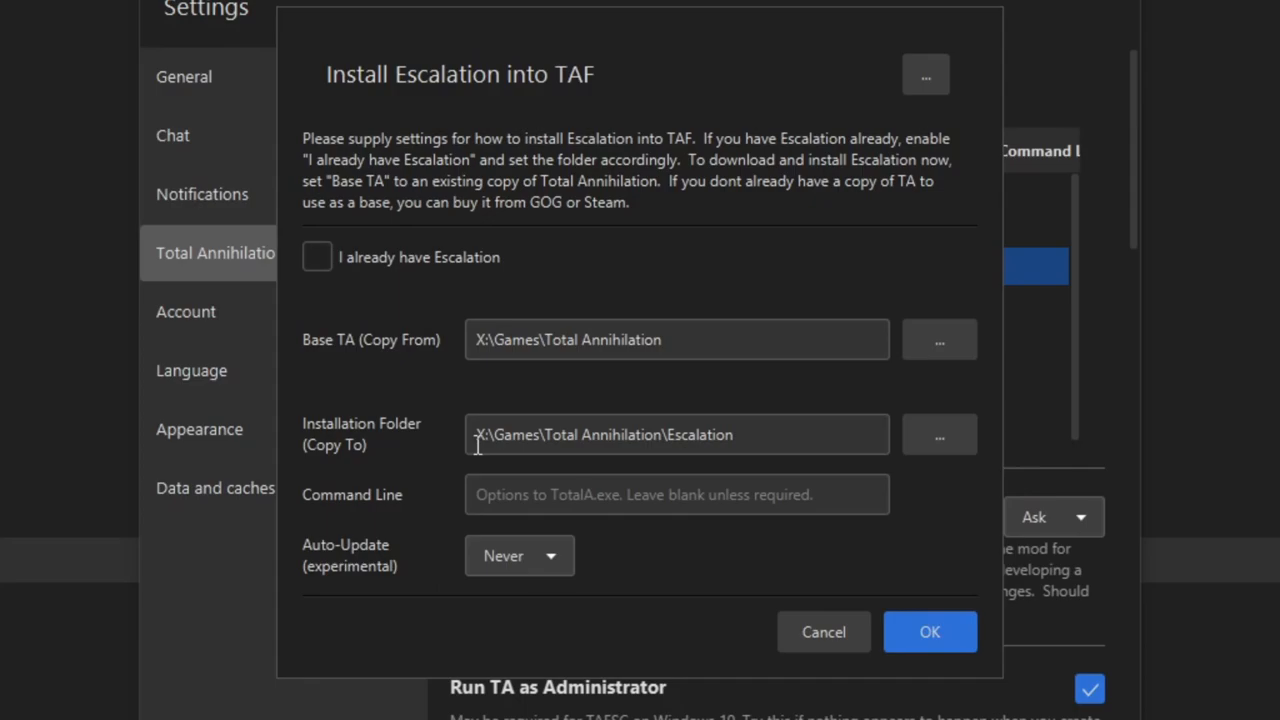
mouse_move(928, 632)
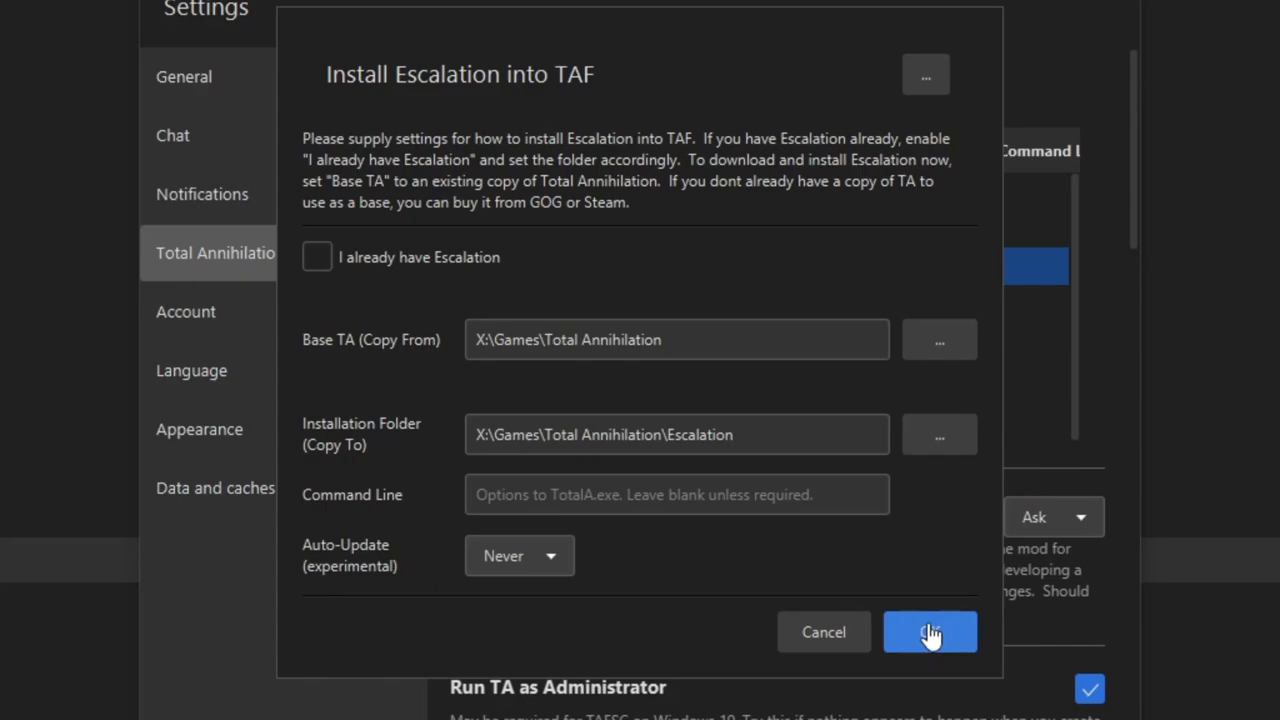
- Confirm the Escalation installation settings with OK so the mod installs
click(928, 632)
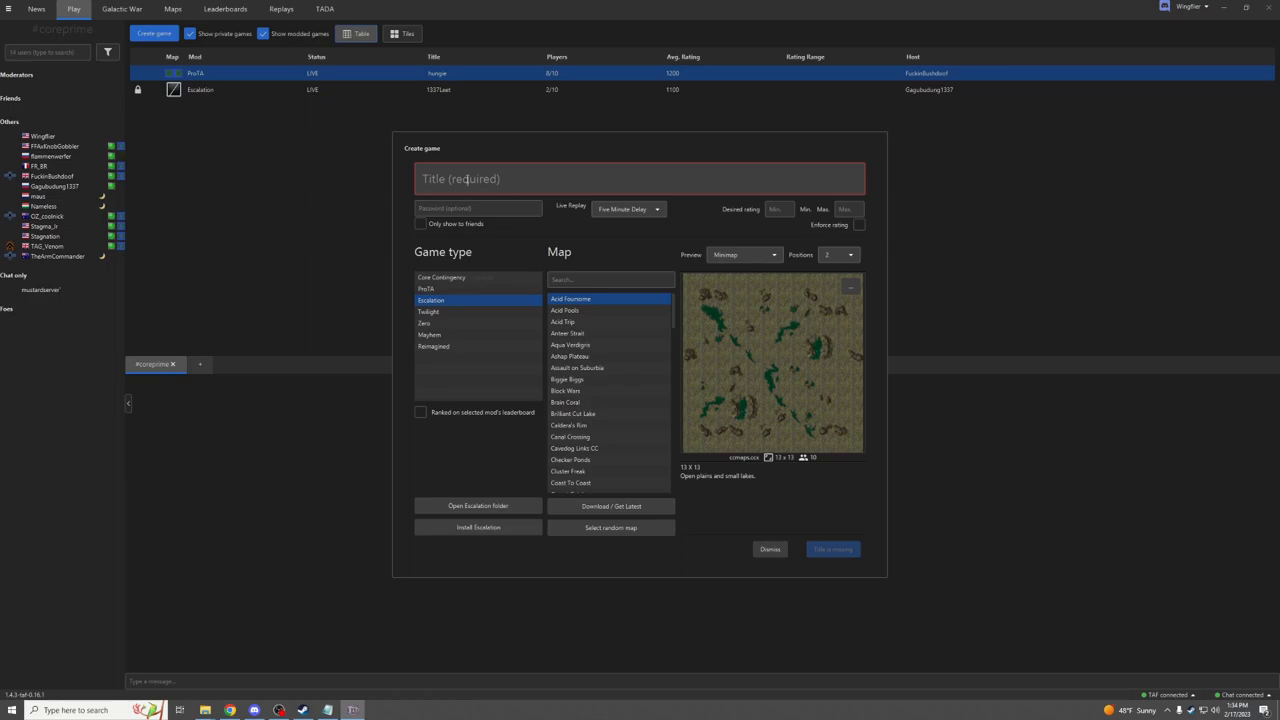
- Host an Escalation game titled 'Test game', allow the client through the Windows firewall, and launch it
text(Test game)
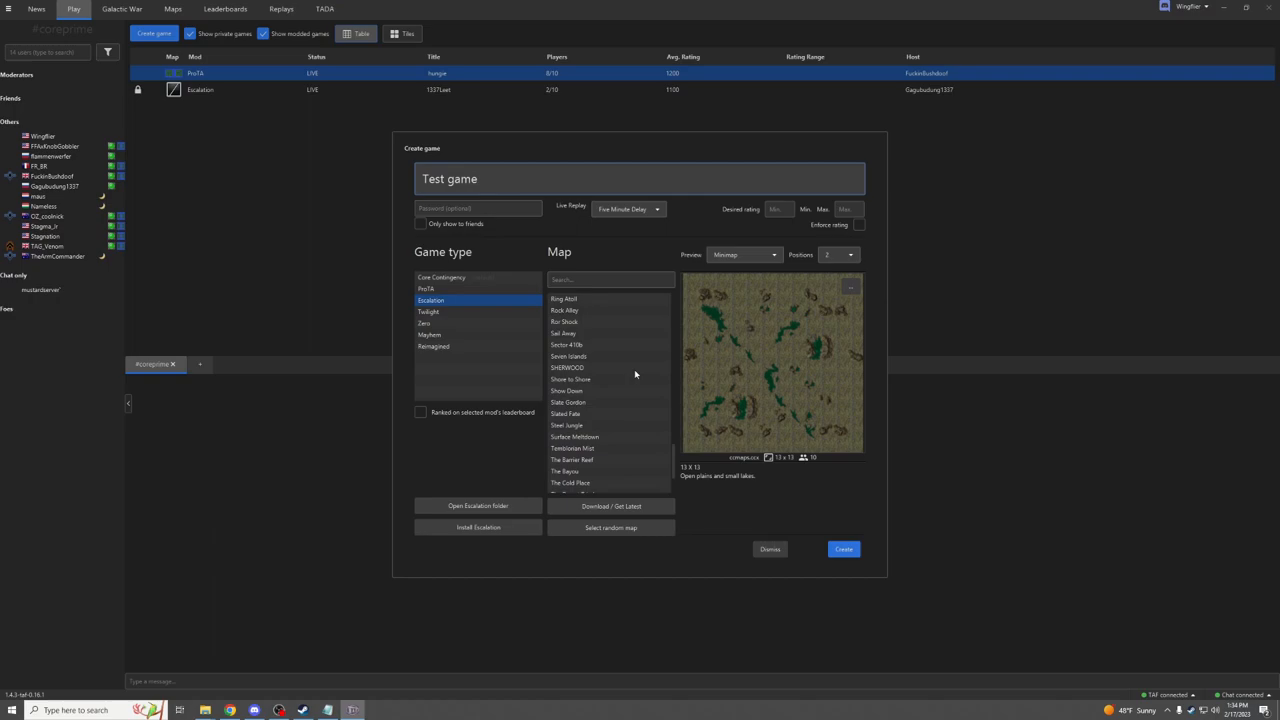
click(844, 548)
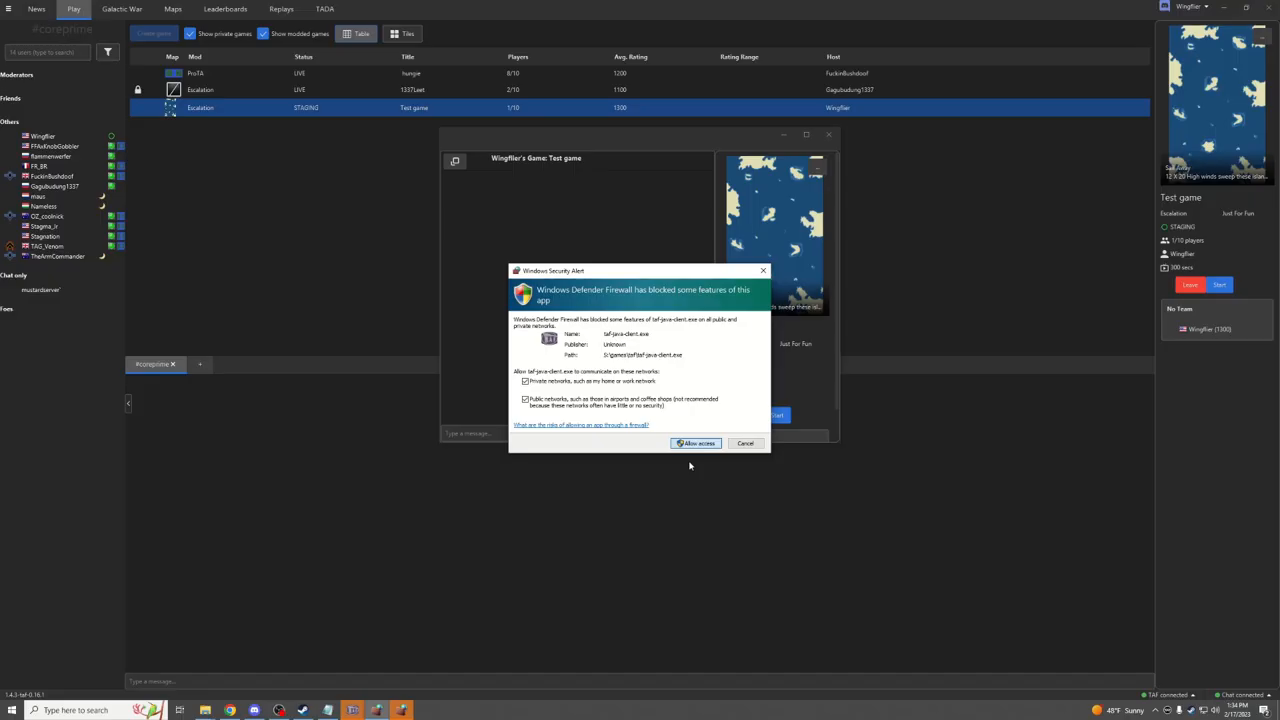
click(696, 444)
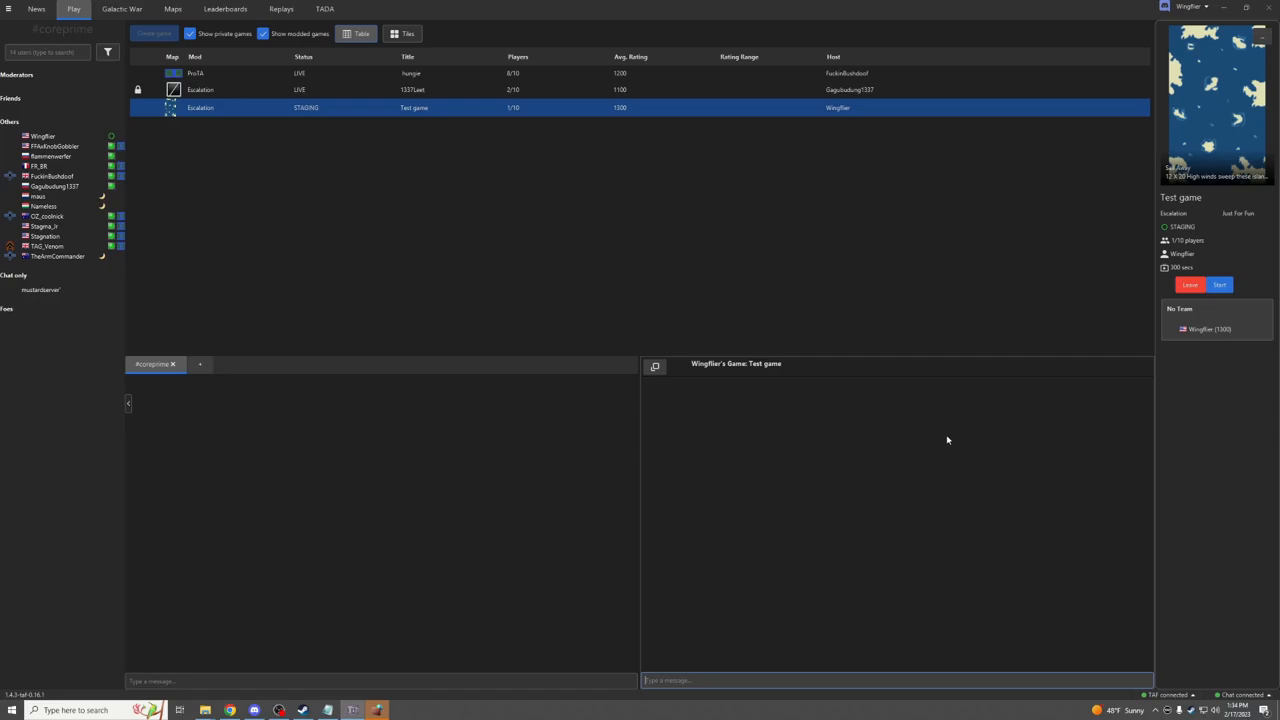
click(1220, 284)
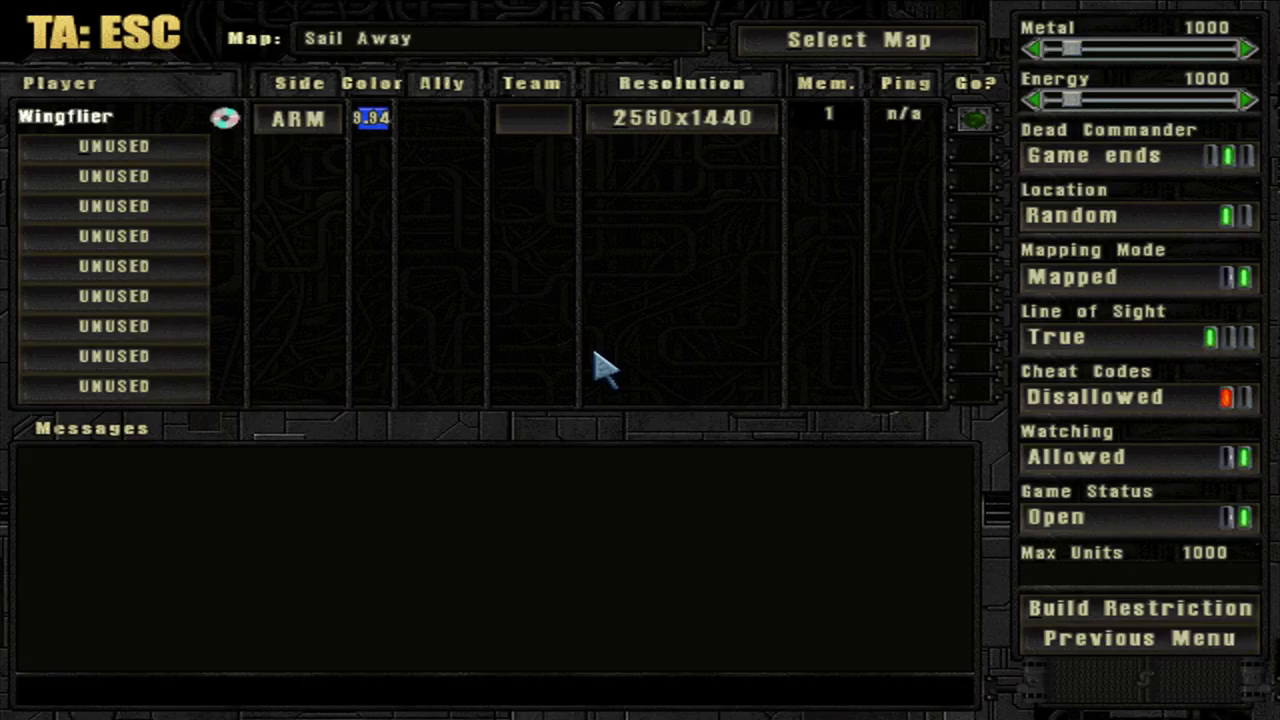
mouse_move(804, 336)
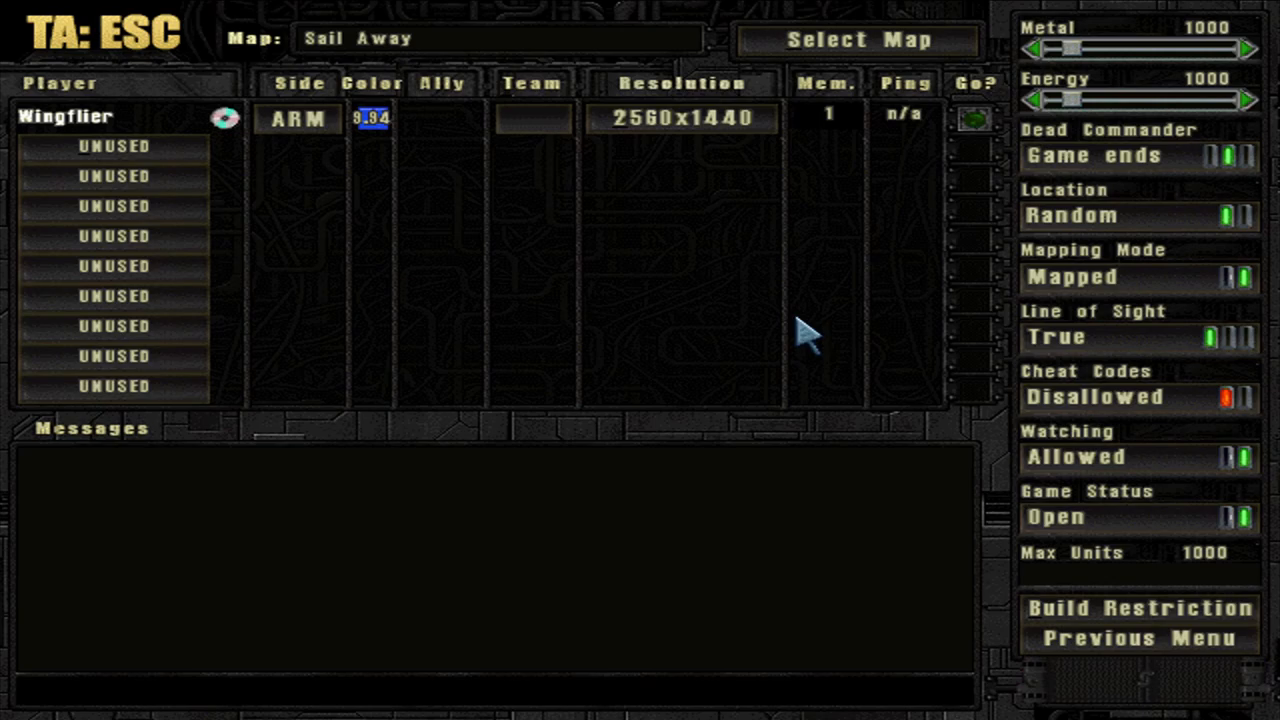
mouse_move(896, 444)
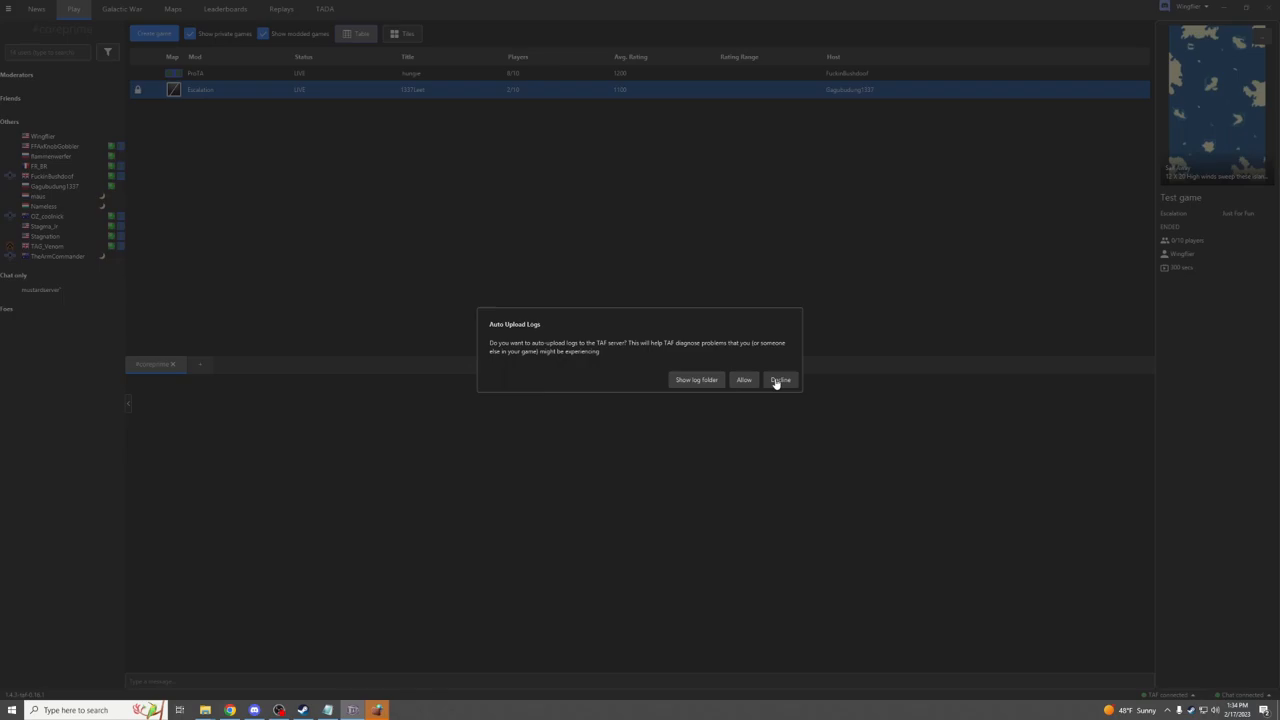
- Dismiss the log upload prompt and start a ProTA install from X:\Games\Total Annihilation into a TAF-ProTA subfolder
click(780, 380)
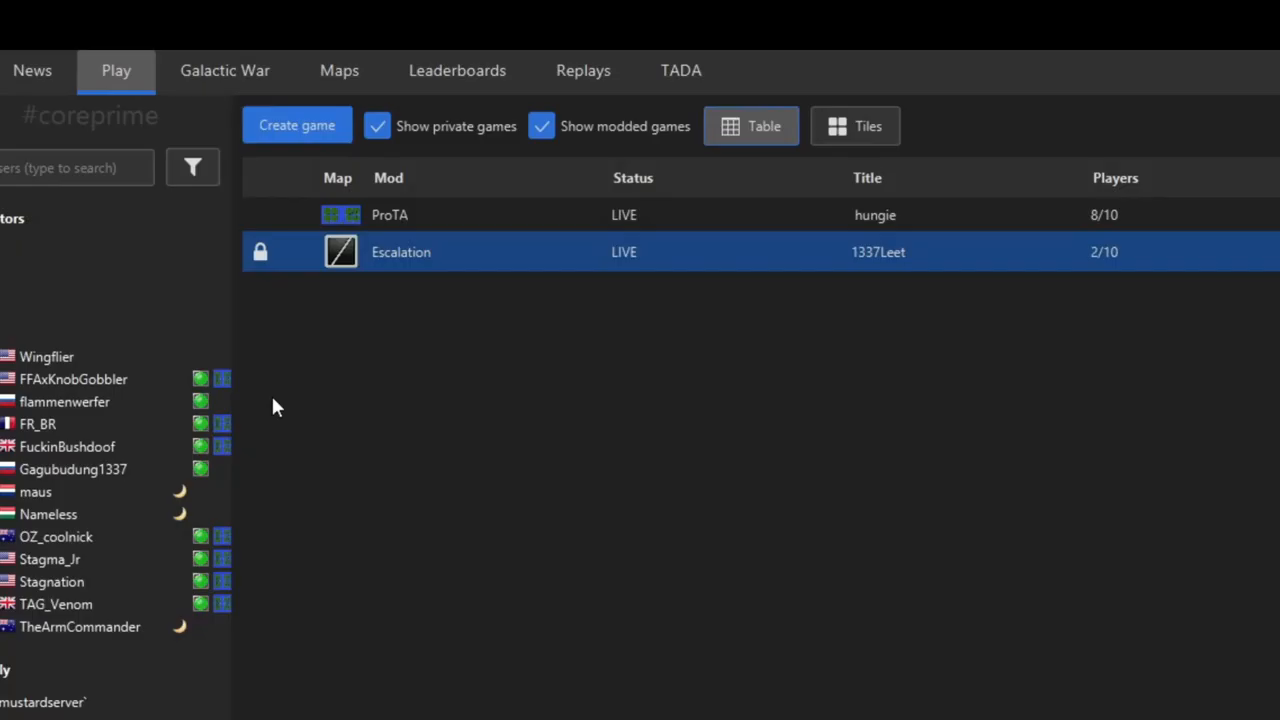
click(296, 124)
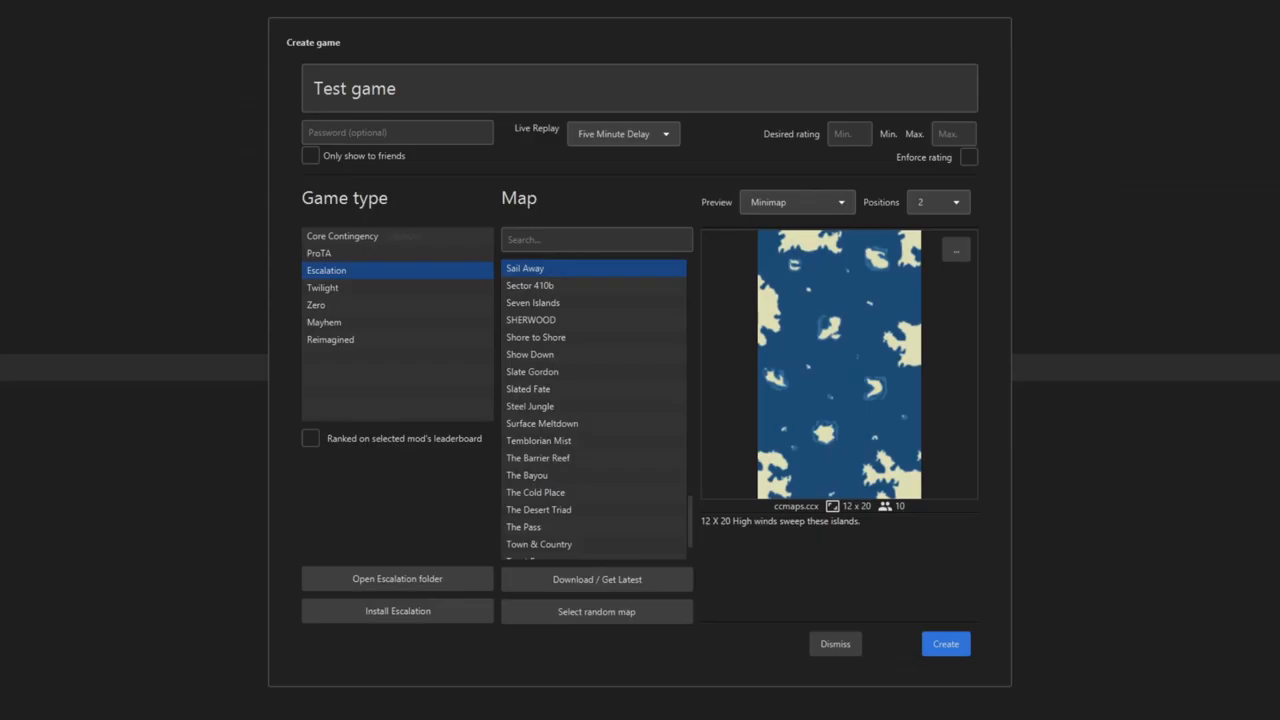
click(318, 252)
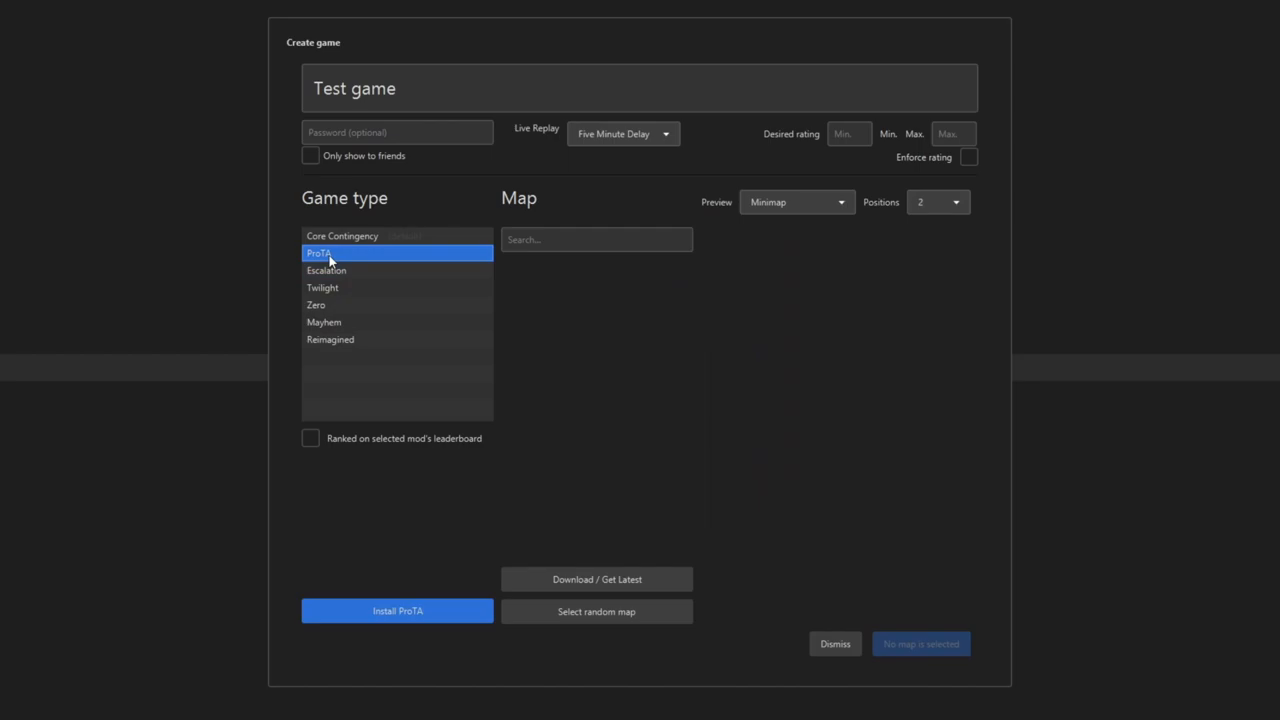
click(396, 612)
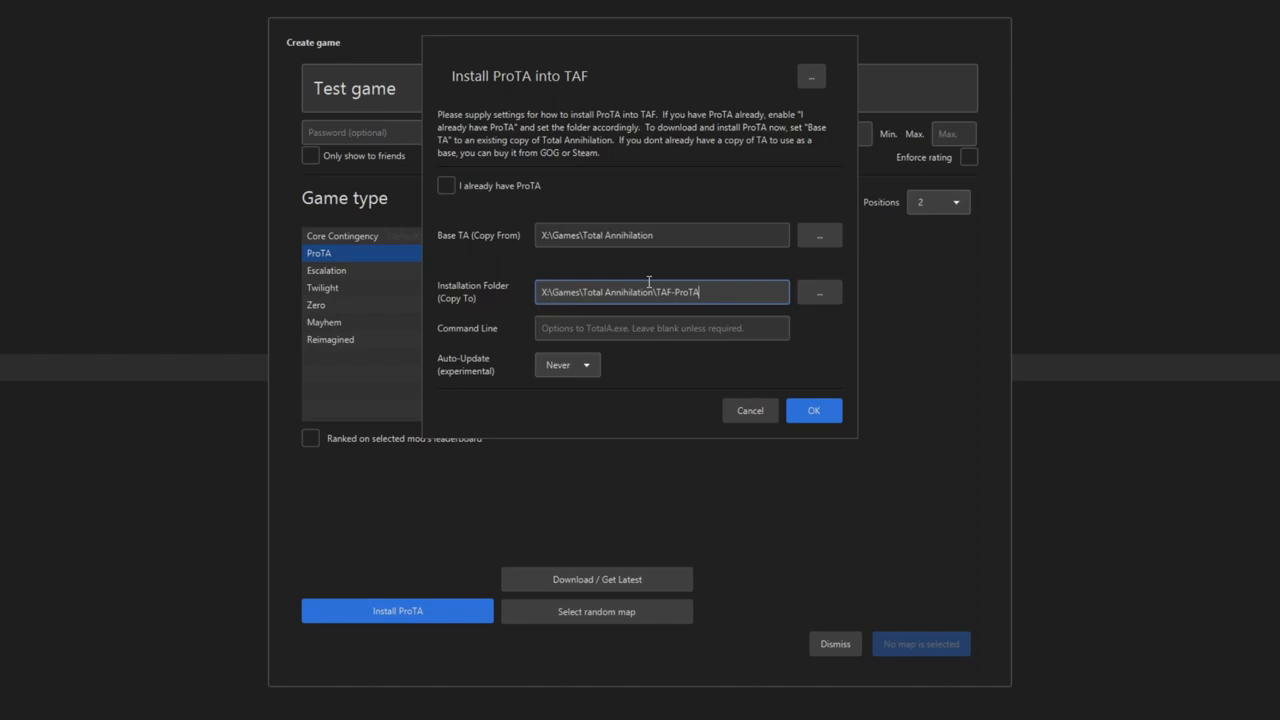
click(812, 410)
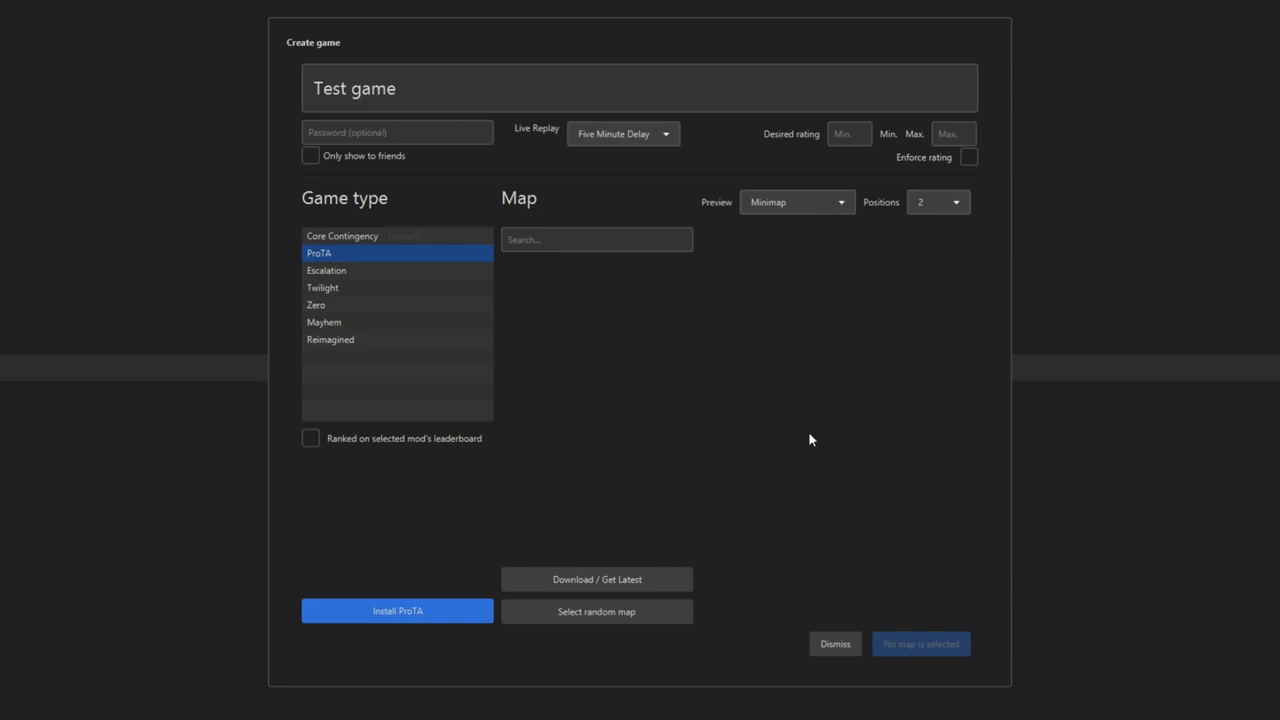
mouse_move(800, 408)
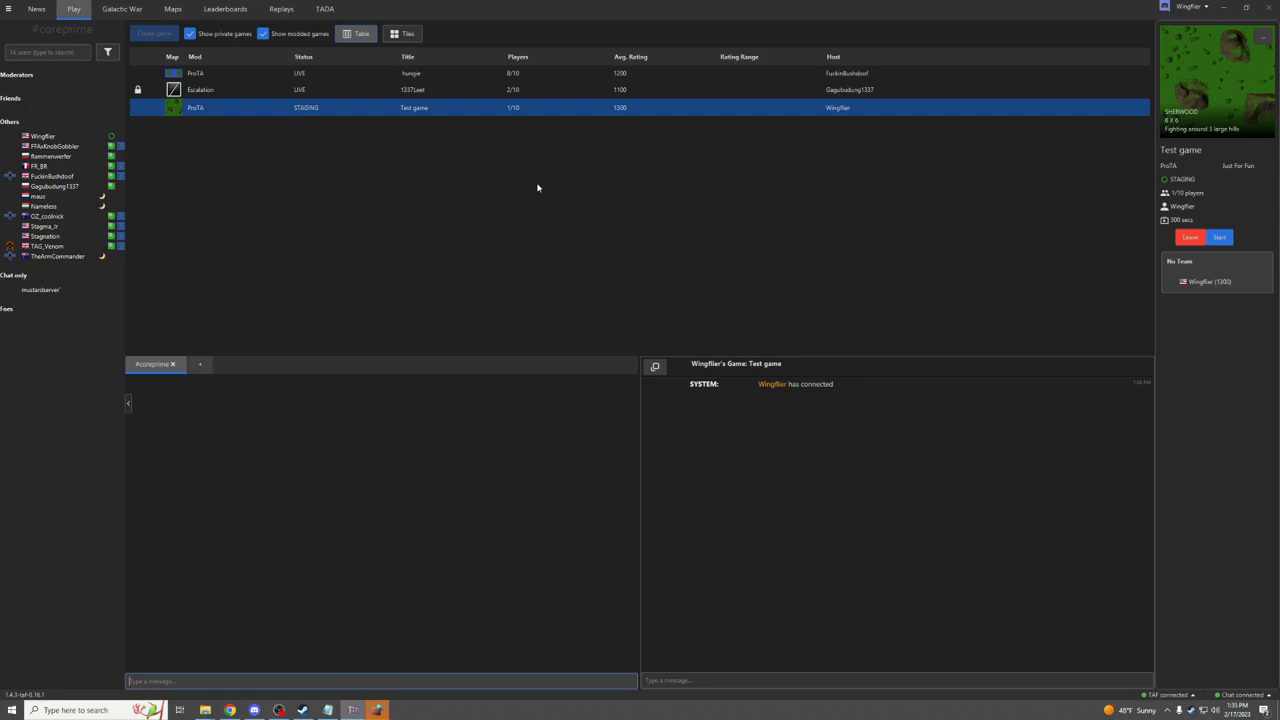
mouse_move(172, 8)
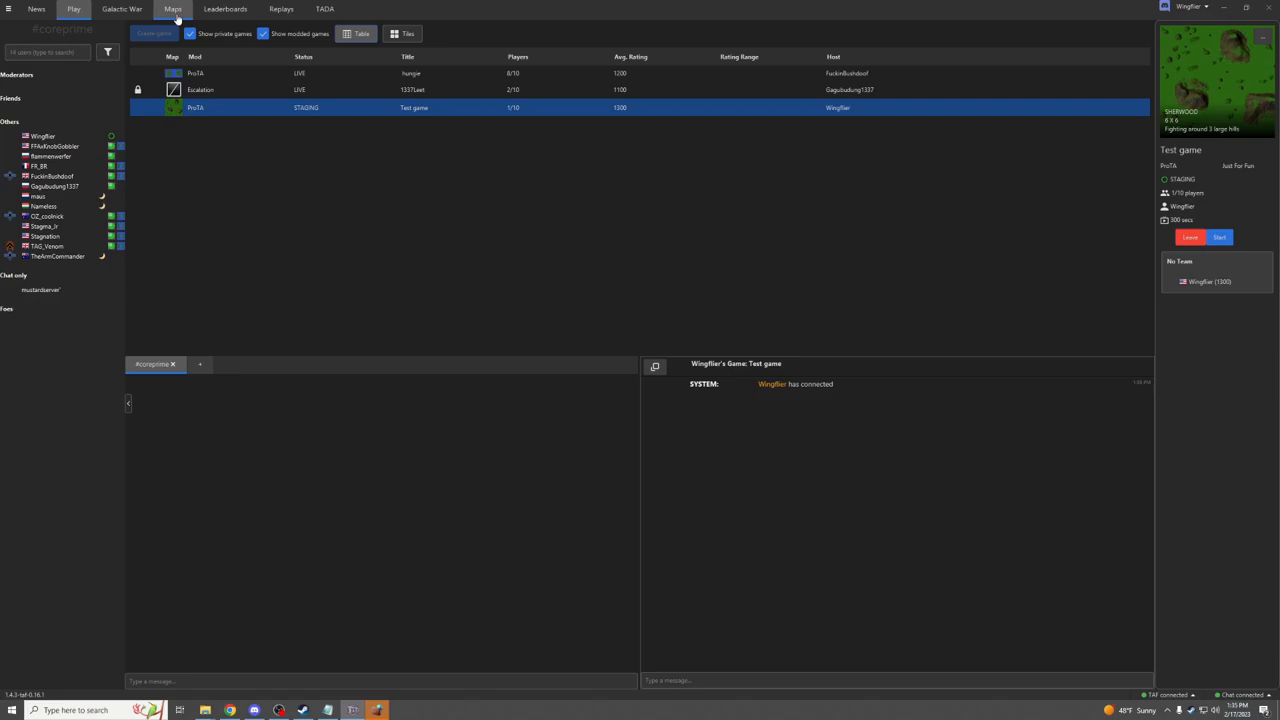
click(172, 8)
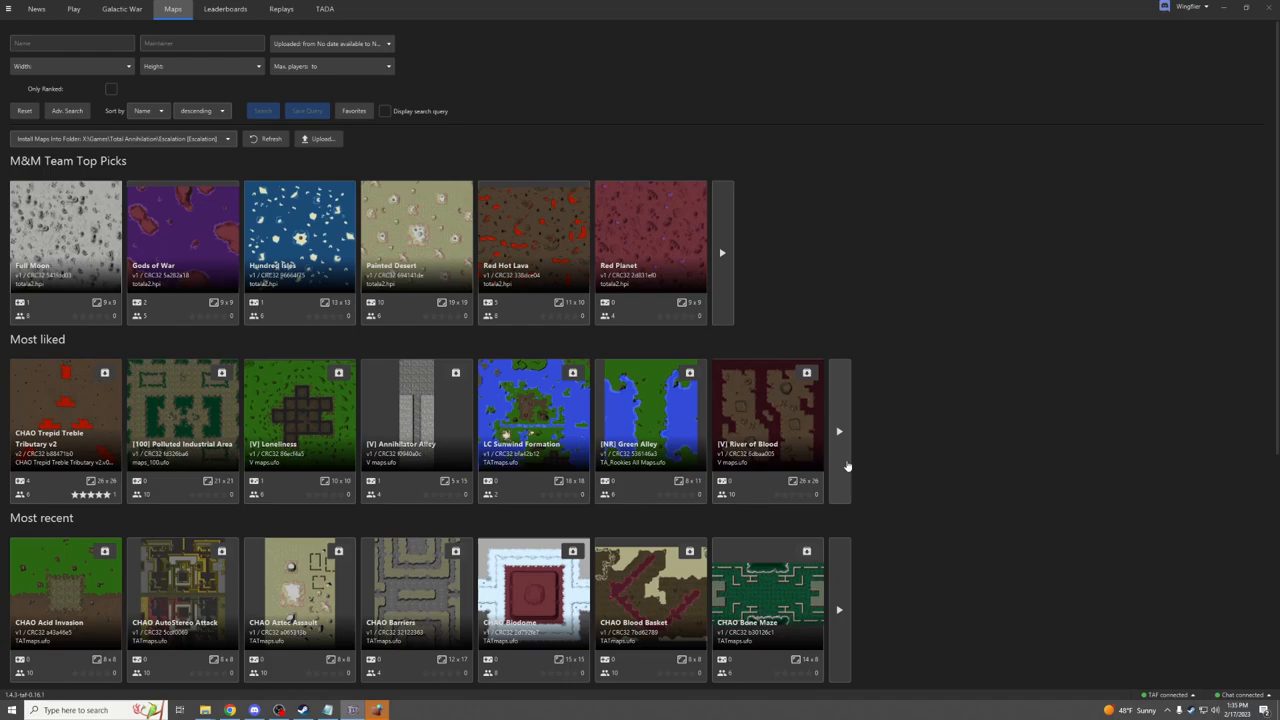
click(72, 8)
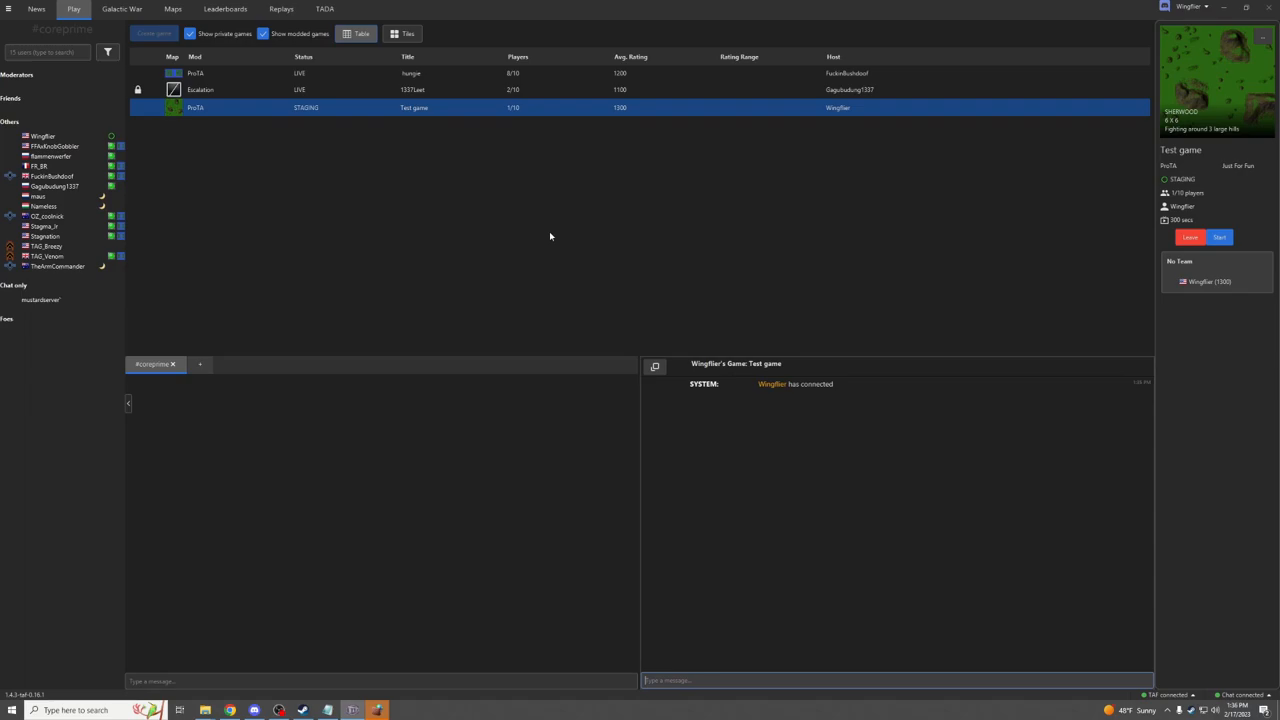
mouse_move(590, 228)
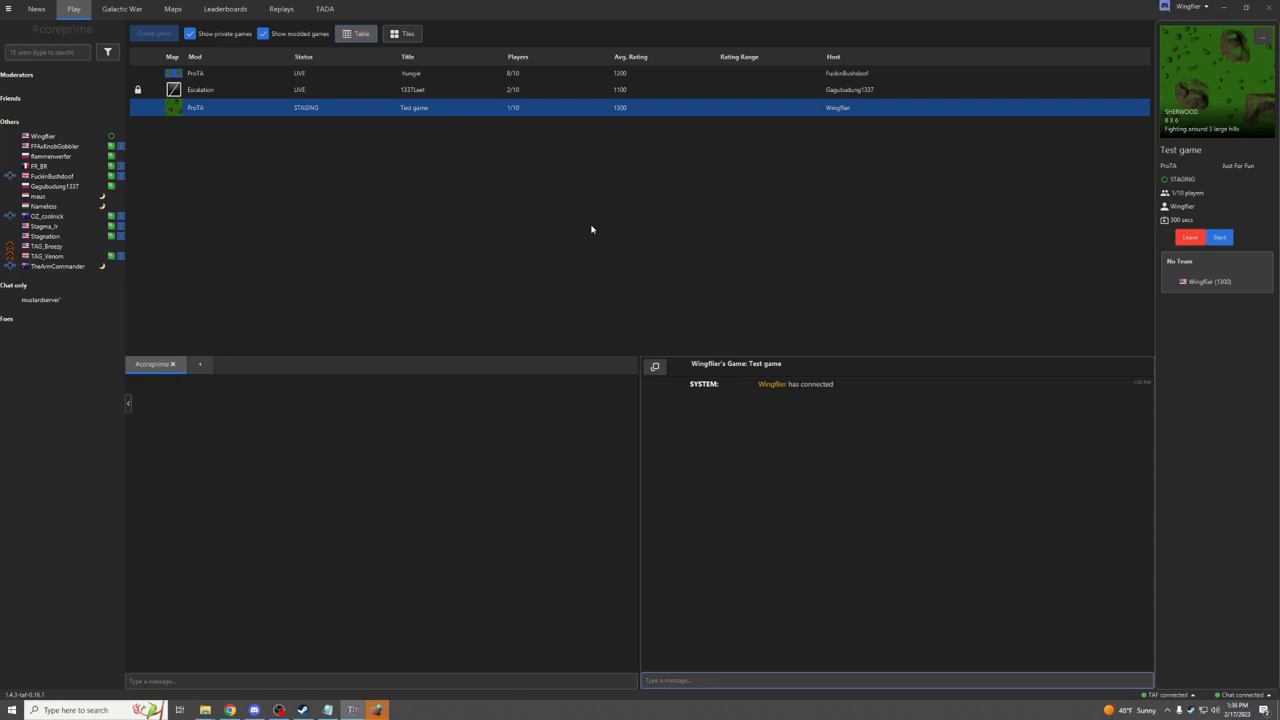
mouse_move(612, 192)
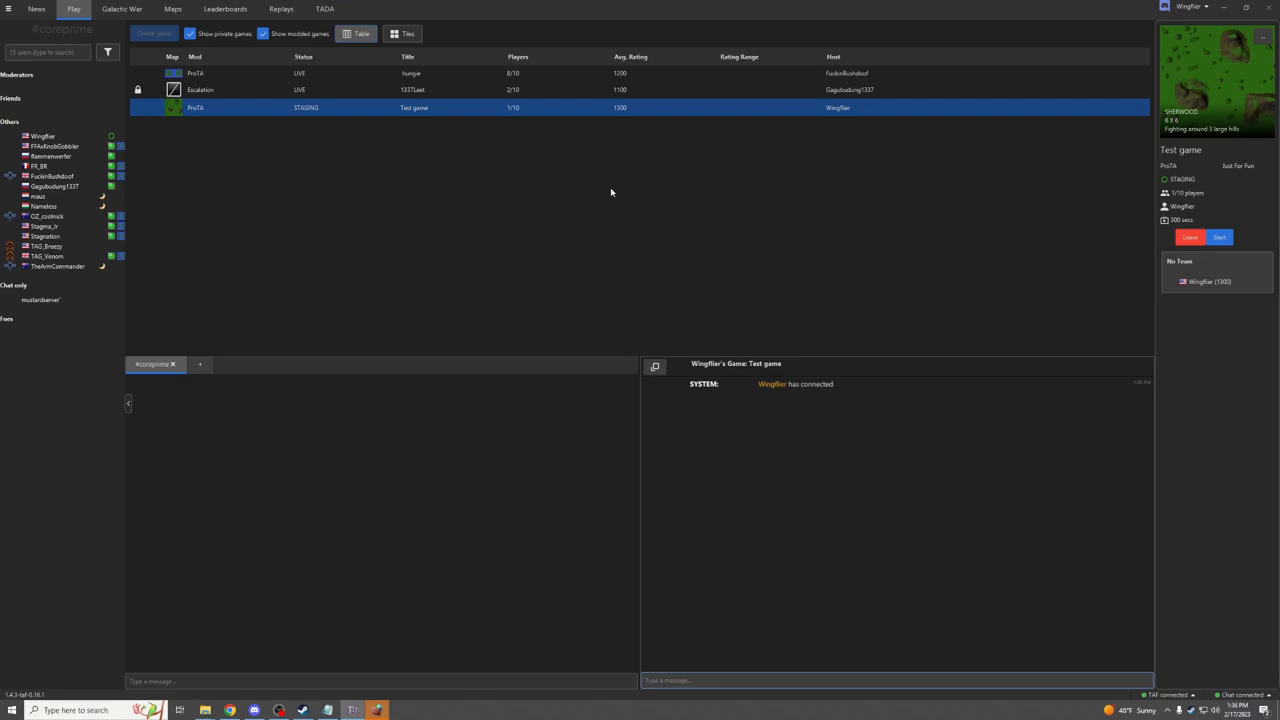